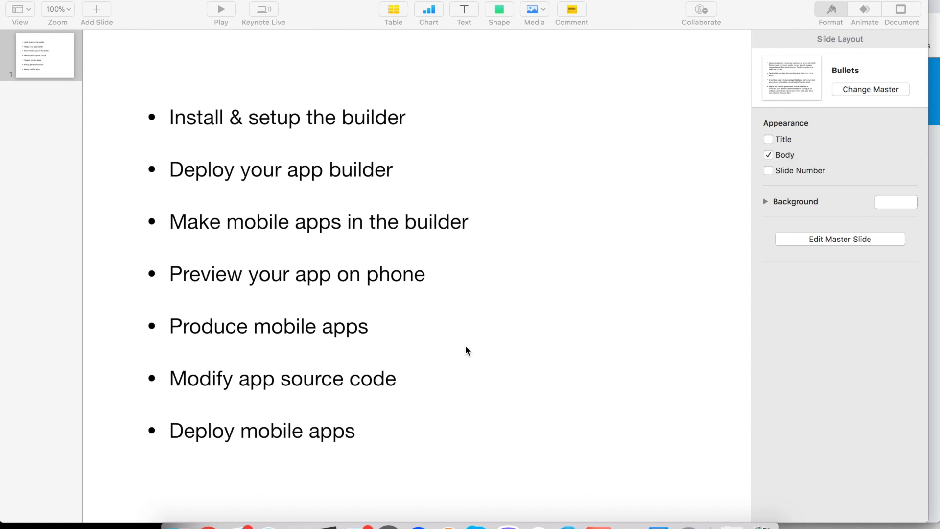
pyautogui.moveTo(208, 527)
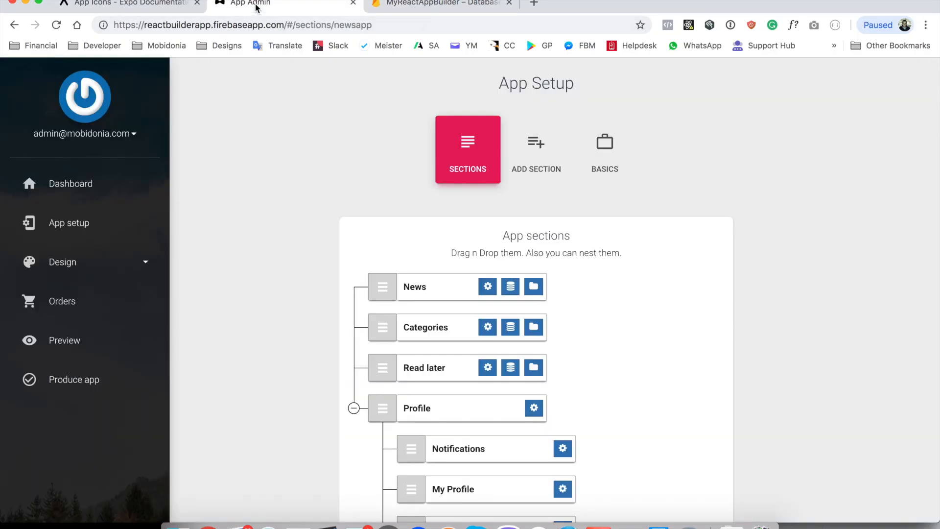
pyautogui.moveTo(74, 379)
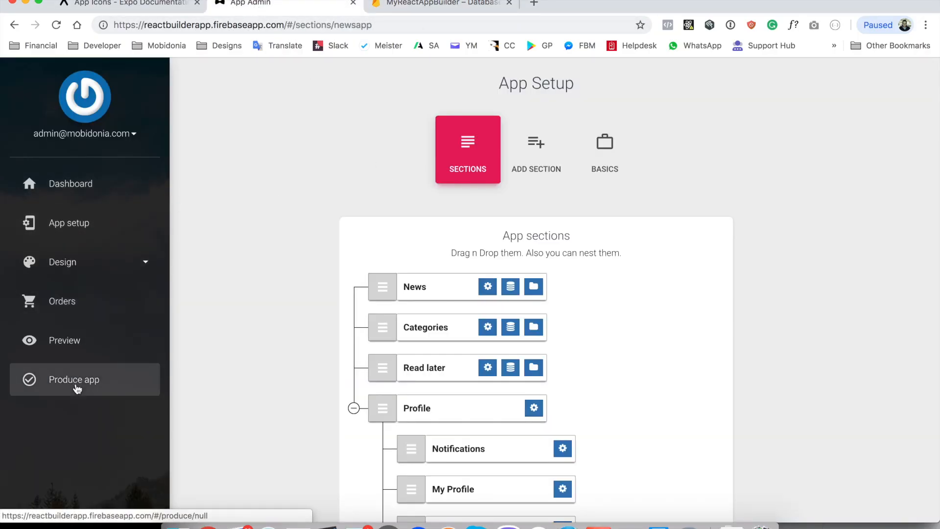
# Step: Go to Produce app and advance to Step 2, placing app.json in the source code
pyautogui.click(73, 379)
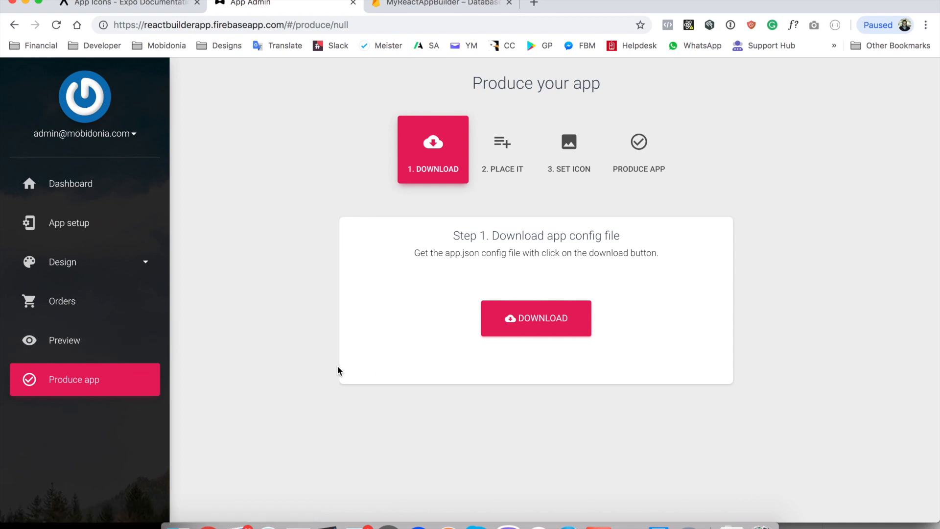
pyautogui.moveTo(610, 297)
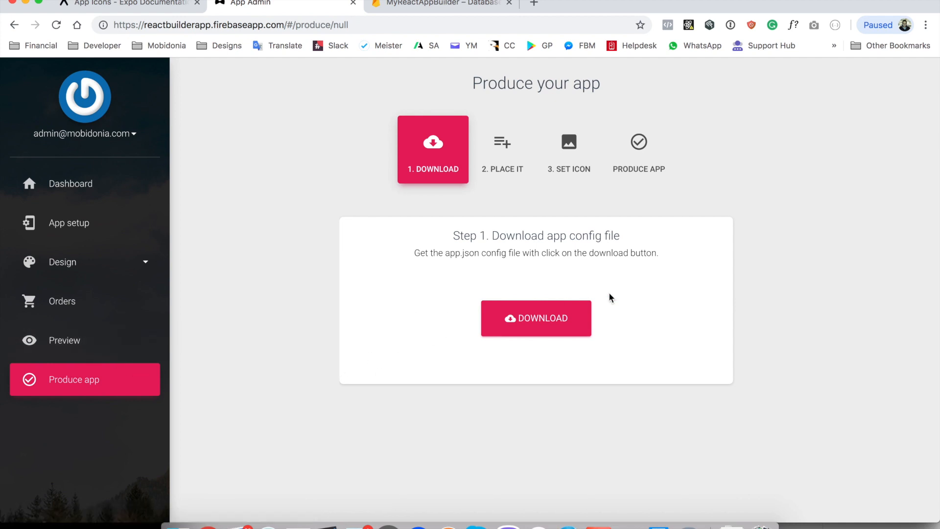
pyautogui.moveTo(599, 246)
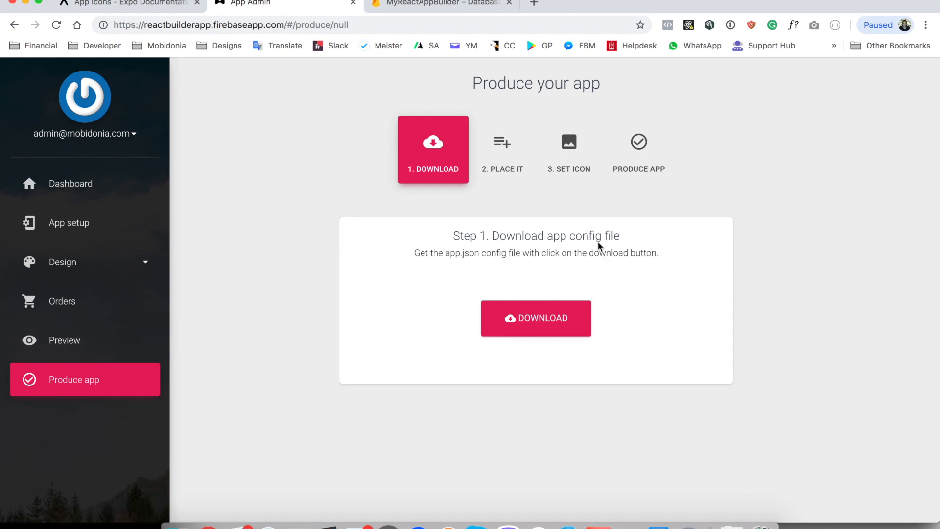
pyautogui.click(502, 149)
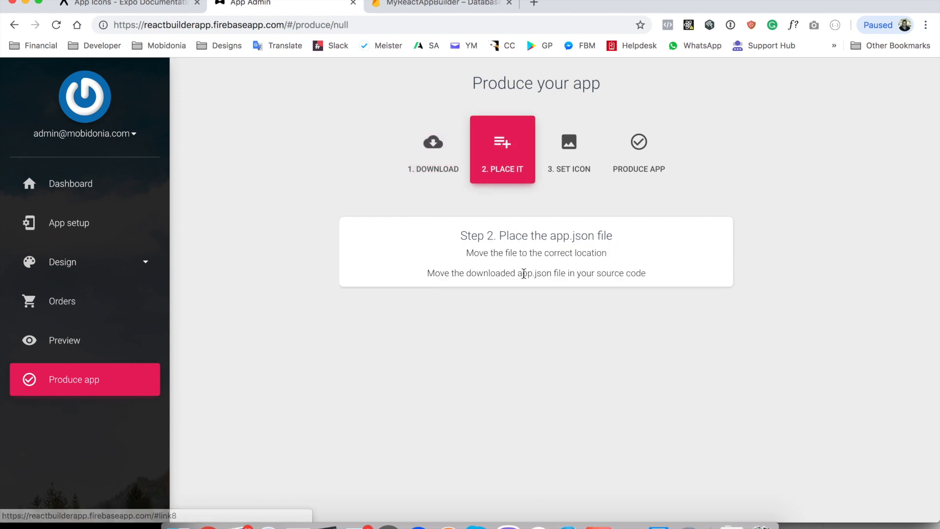
pyautogui.moveTo(328, 525)
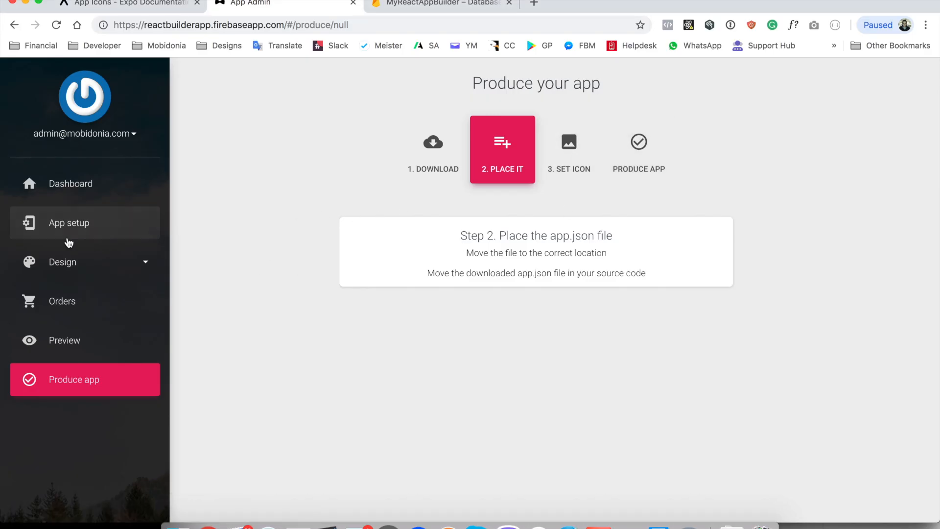
# Step: Review the News App's Basics (name, package id, icon), skim Expo's App Icons guide, then return to Your apps
pyautogui.click(69, 222)
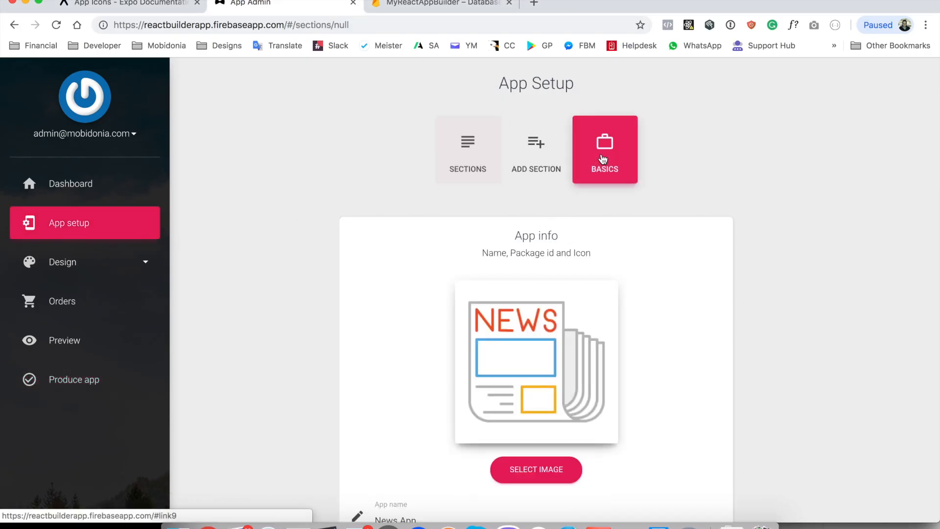
pyautogui.scroll(-3)
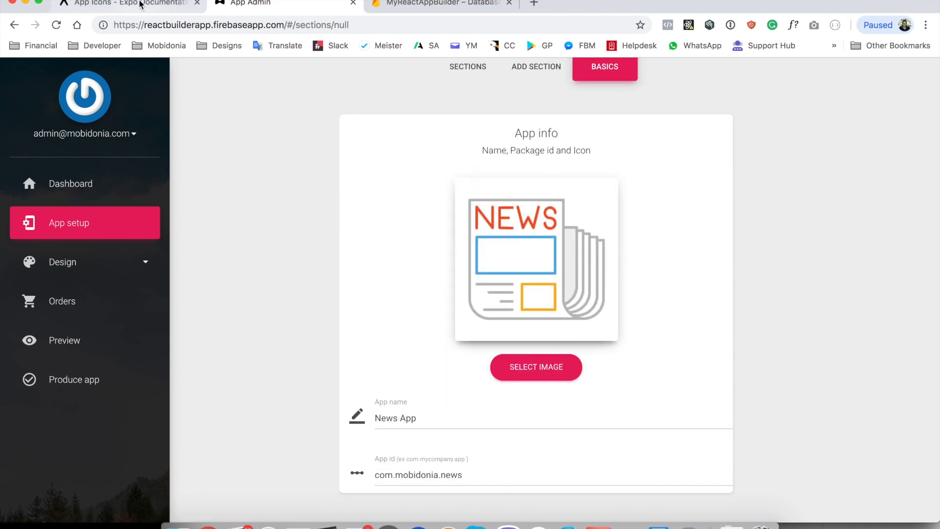
pyautogui.click(119, 5)
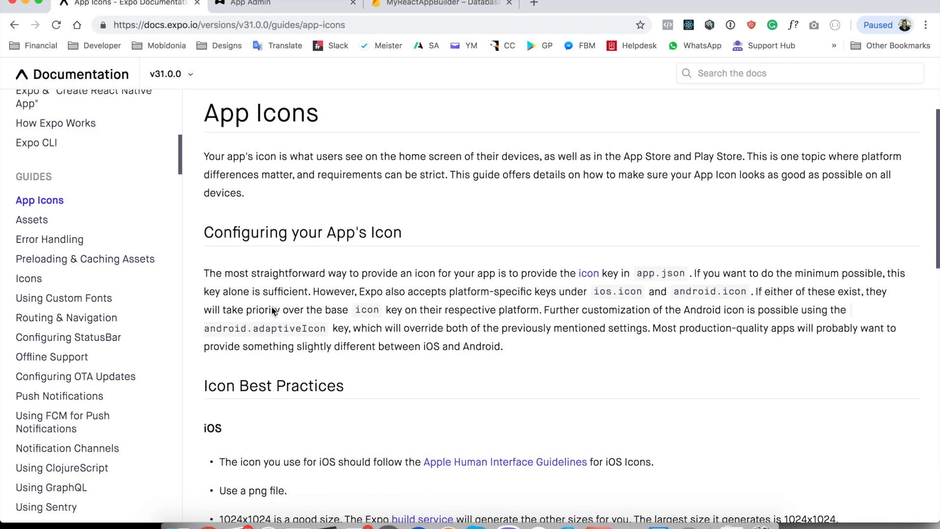
pyautogui.scroll(-3)
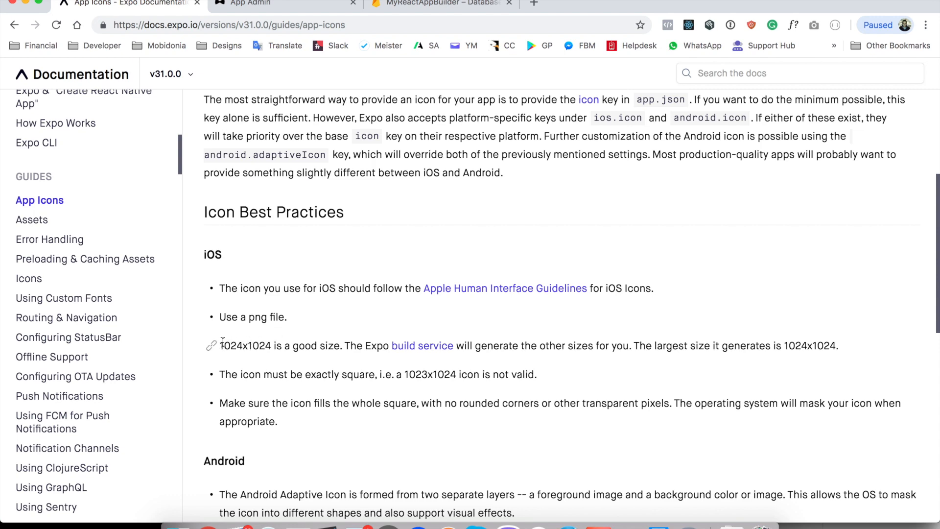
pyautogui.doubleClick(245, 346)
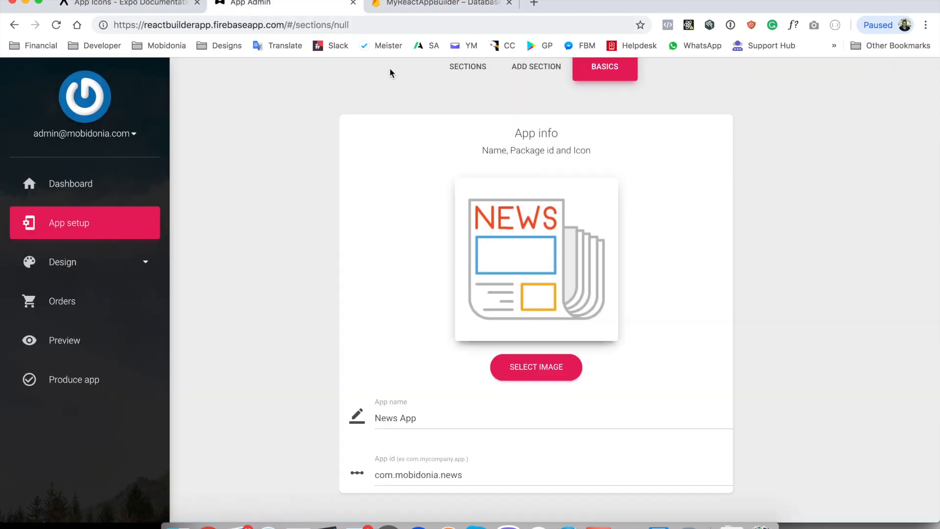
pyautogui.click(536, 366)
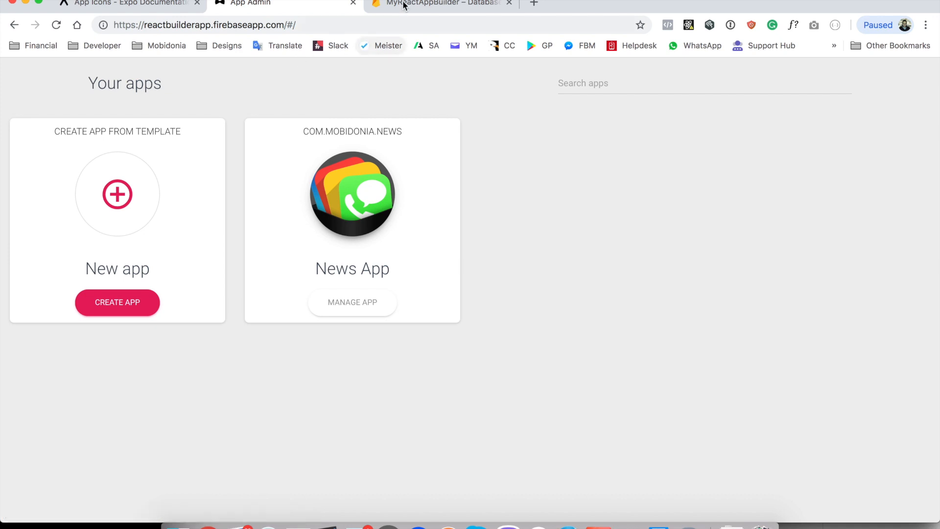
# Step: View the MyReactAppBuilder Storage files in Firebase Console, then return to App Admin
pyautogui.click(438, 4)
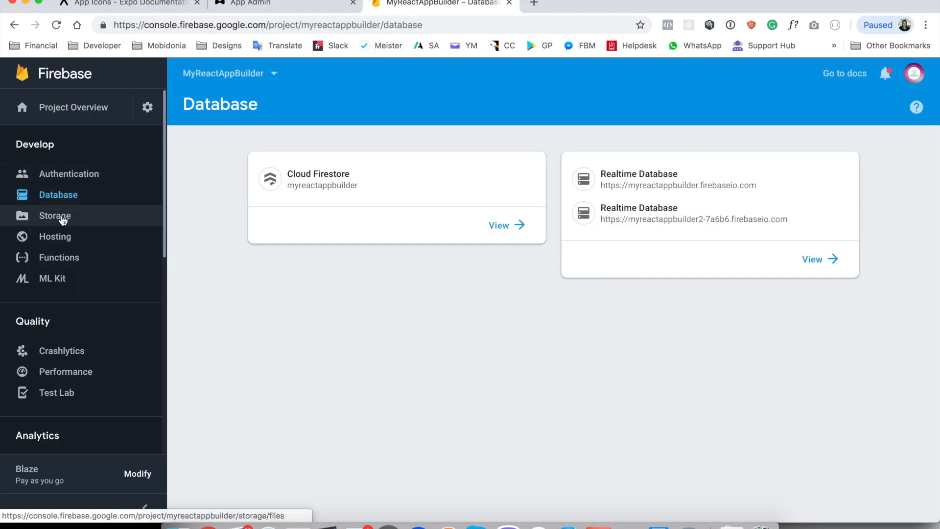
pyautogui.click(55, 216)
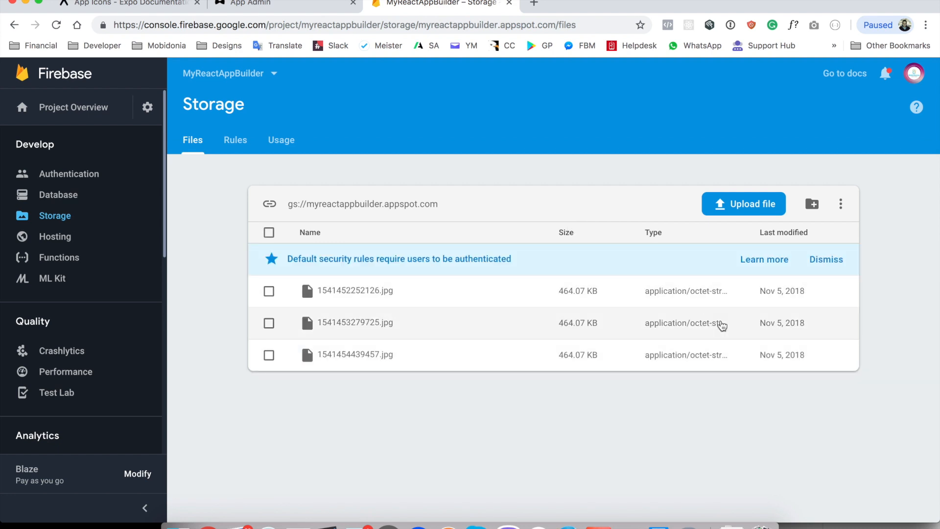
pyautogui.moveTo(702, 359)
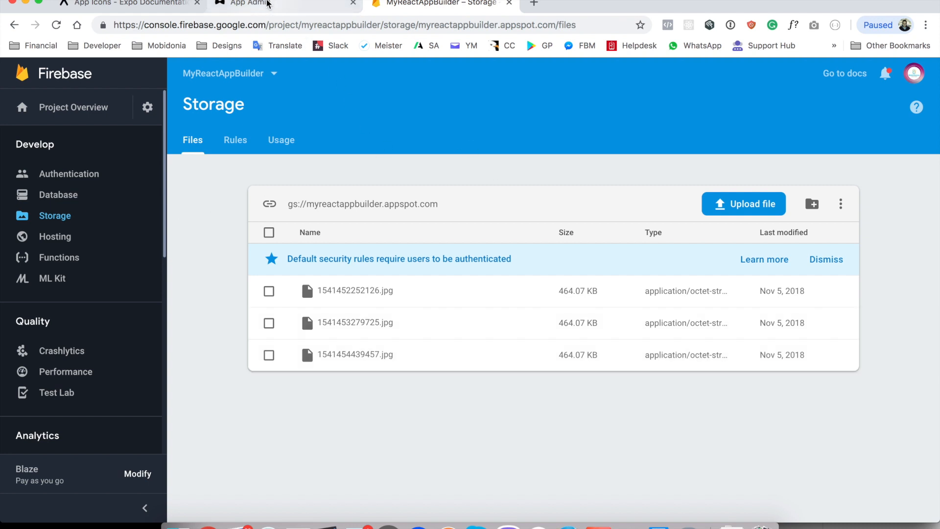
pyautogui.click(264, 4)
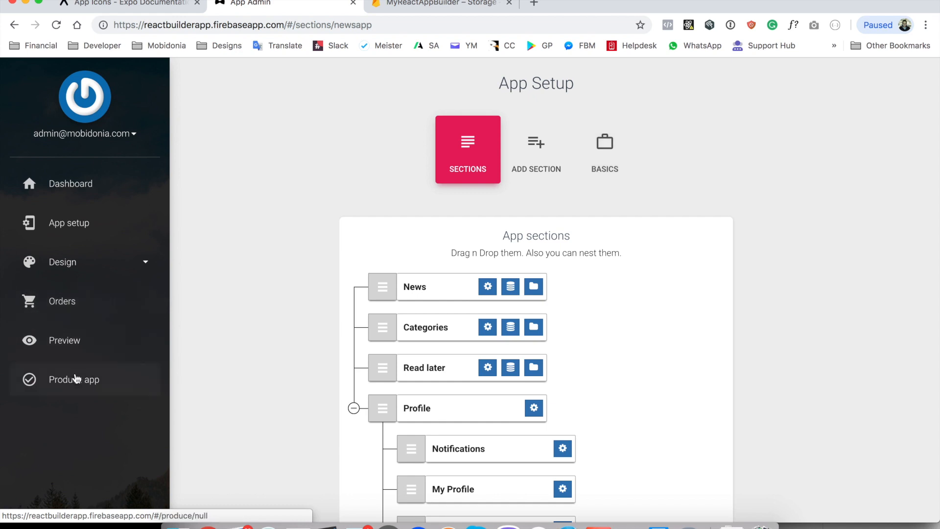
# Step: Go to Produce app and reach Step 3, placing the icon in ./assets/icons/app.png
pyautogui.click(74, 379)
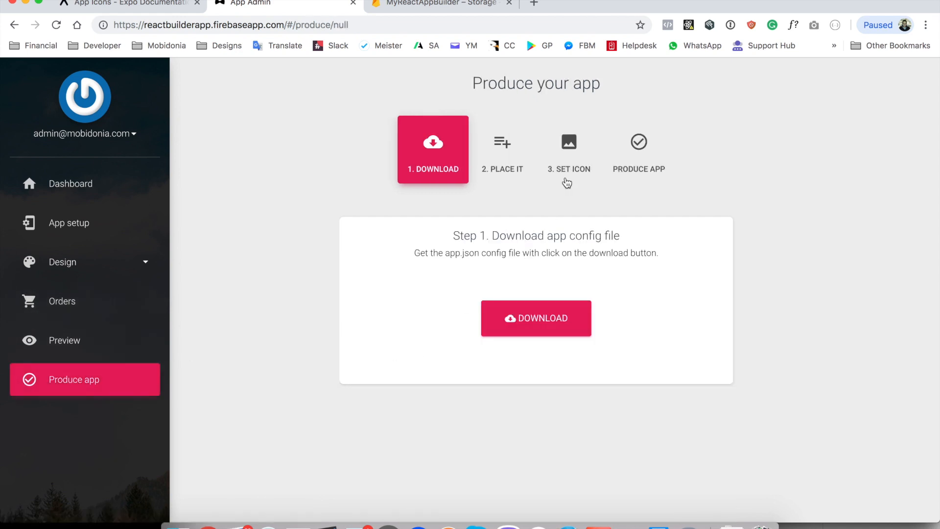
pyautogui.click(568, 149)
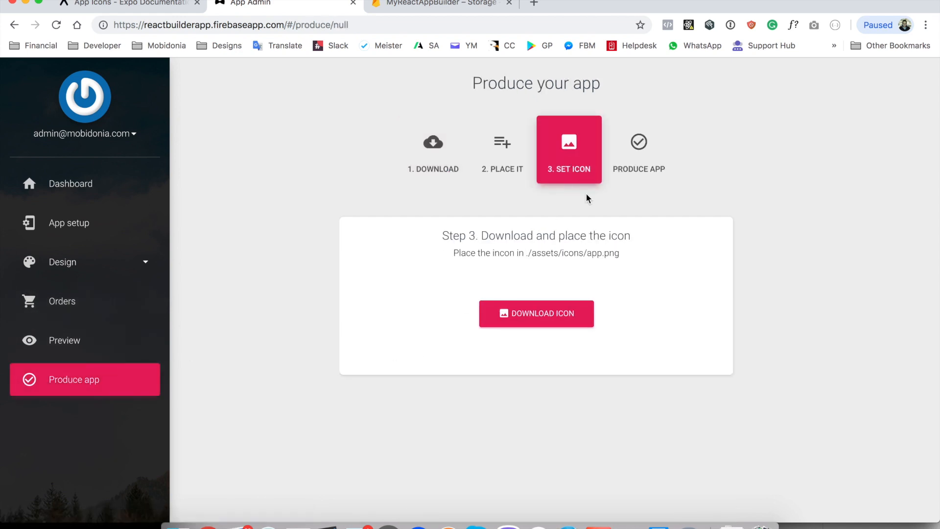
pyautogui.moveTo(607, 175)
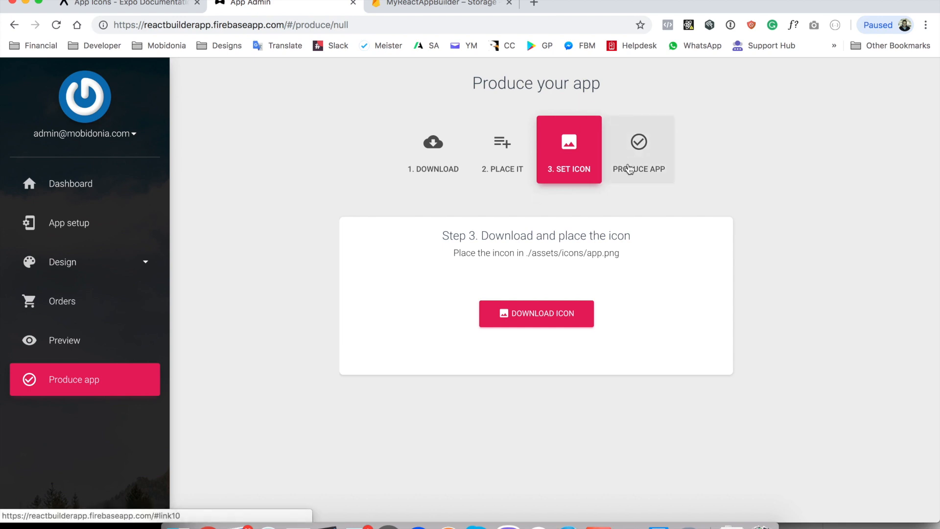
pyautogui.moveTo(601, 251)
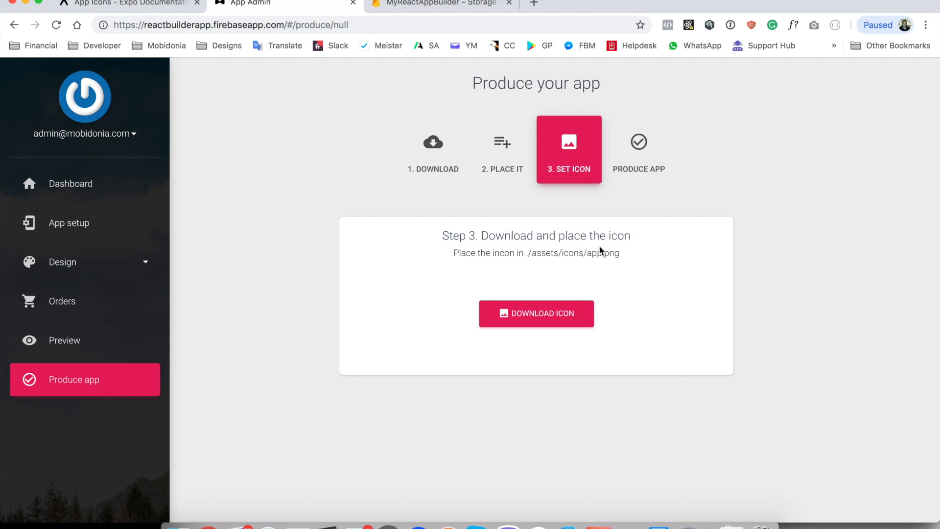
pyautogui.moveTo(577, 150)
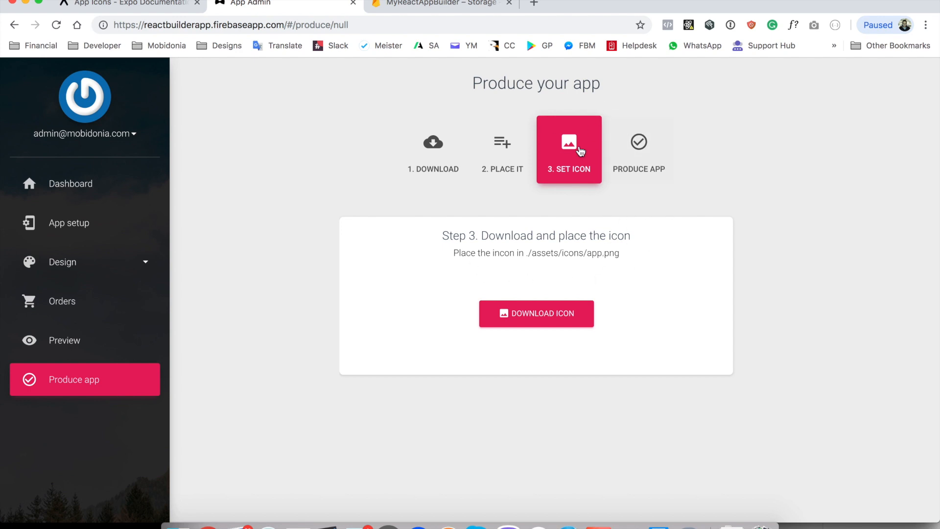
pyautogui.moveTo(568, 194)
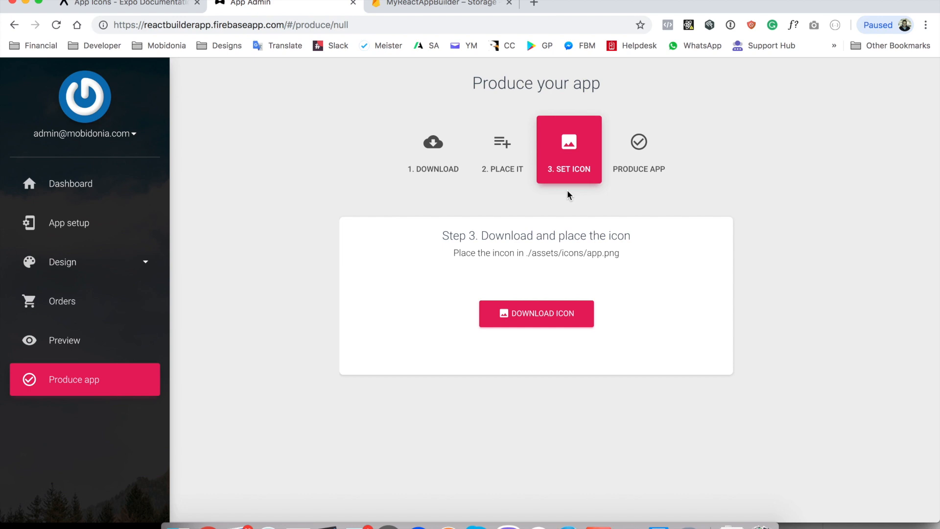
# Step: Copy icon.png from the Desktop into the project's assets folder, replacing the blank icon
pyautogui.click(536, 313)
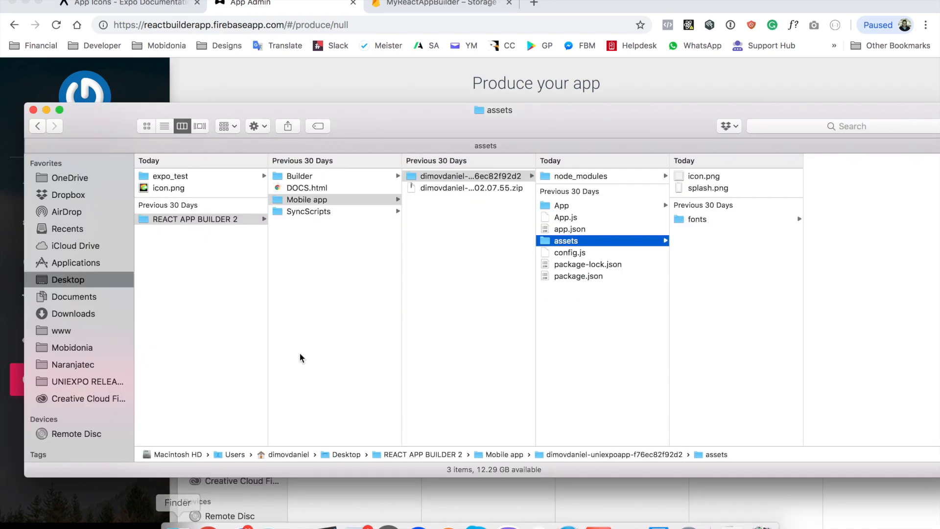
pyautogui.moveTo(372, 217)
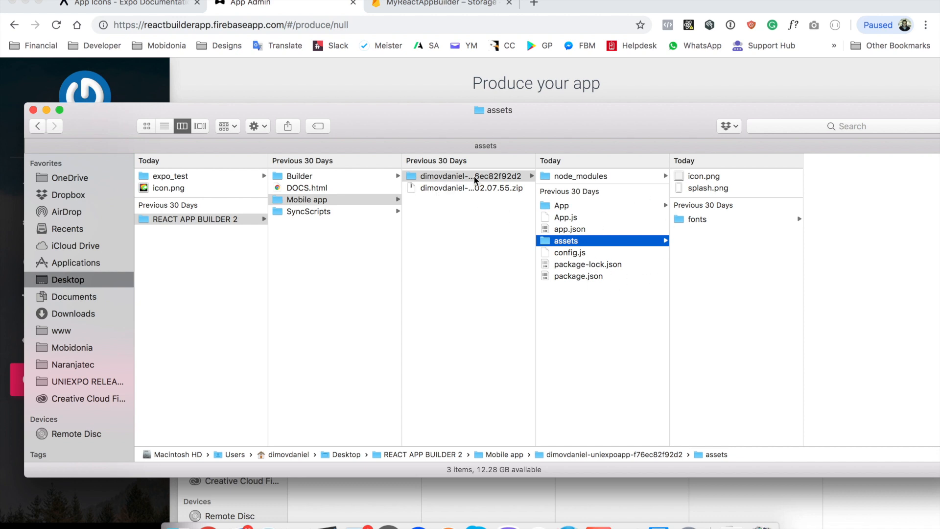
pyautogui.doubleClick(471, 176)
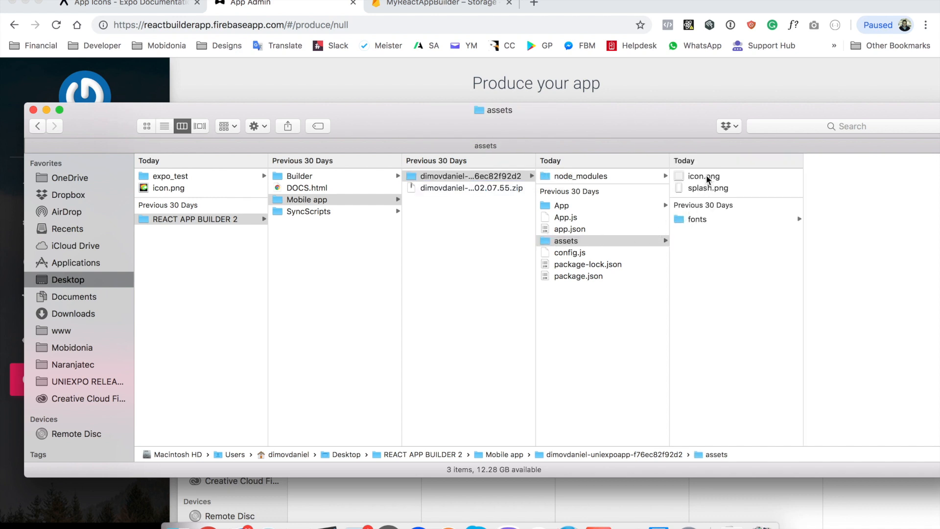
pyautogui.click(708, 188)
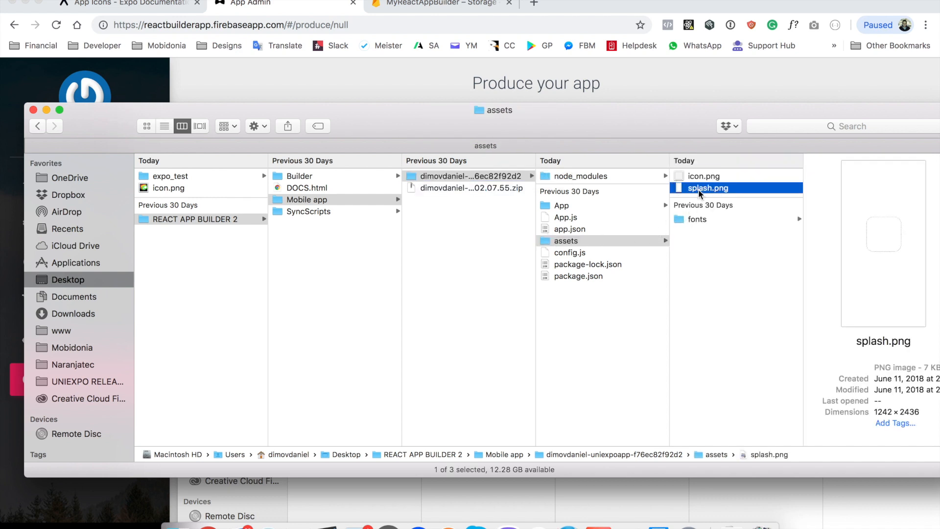
pyautogui.moveTo(703, 181)
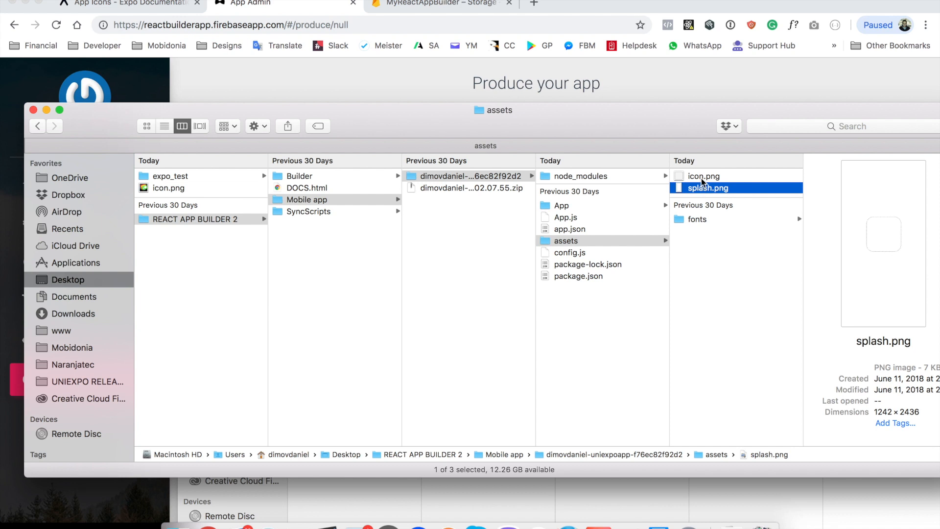
pyautogui.click(704, 175)
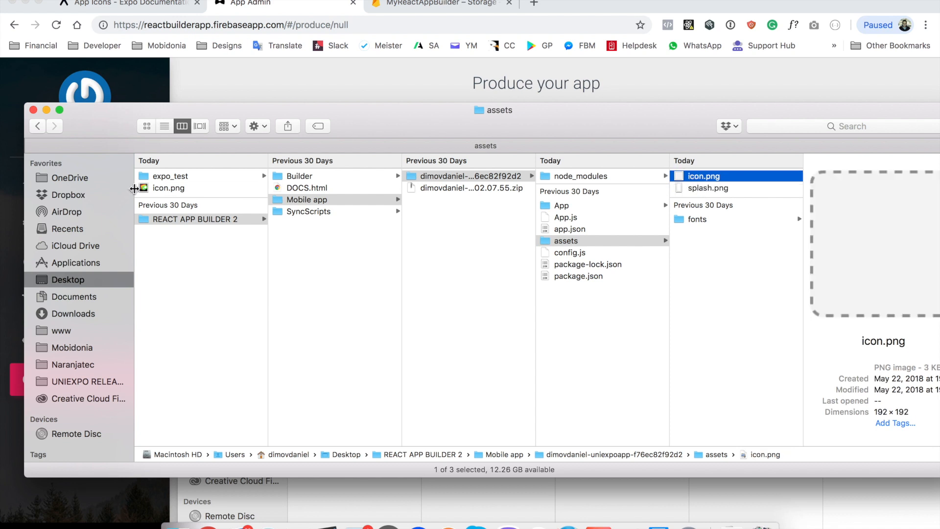
pyautogui.rightClick(168, 188)
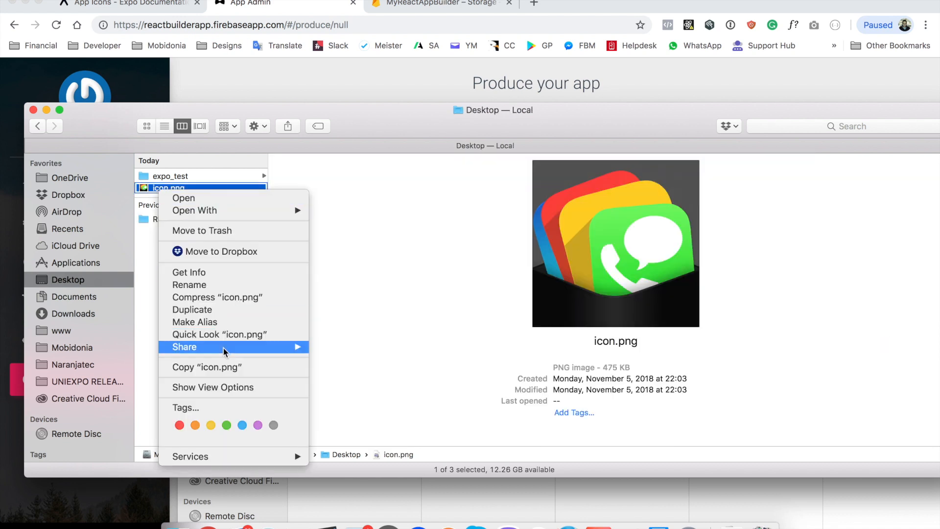
pyautogui.click(194, 219)
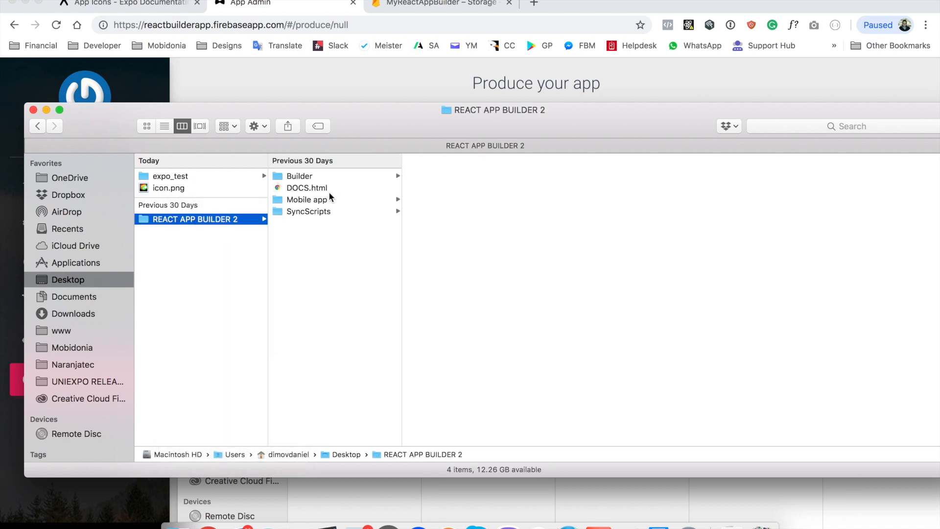
pyautogui.click(306, 199)
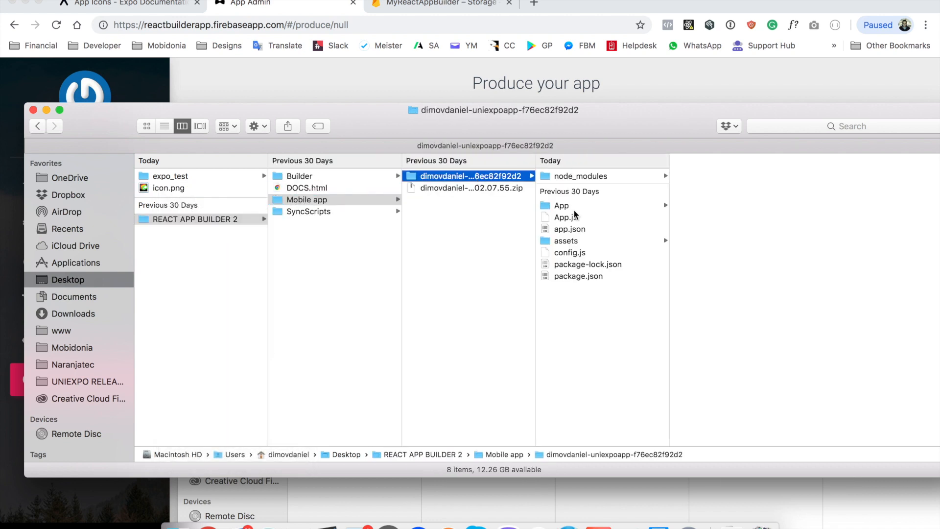
pyautogui.rightClick(565, 241)
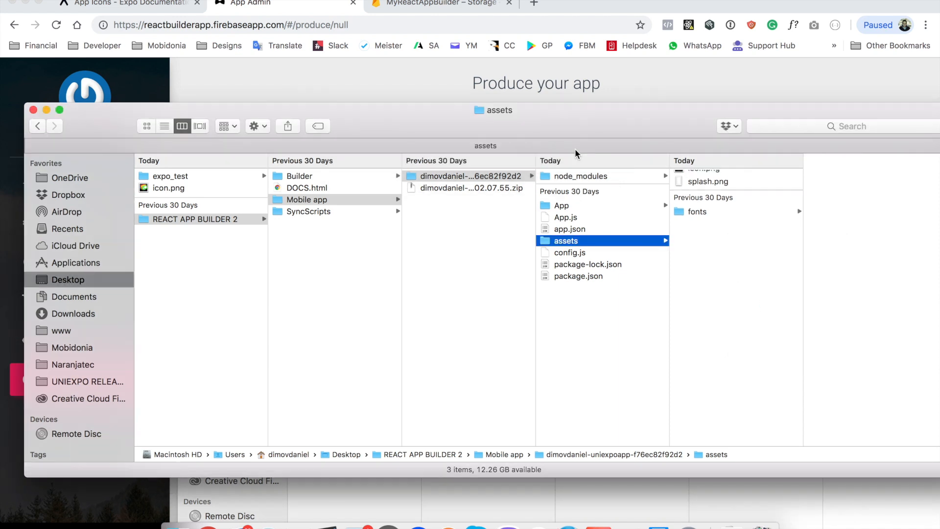
# Step: Run expo start in the VS Code terminal to launch Expo Developer Tools
pyautogui.scroll(3)
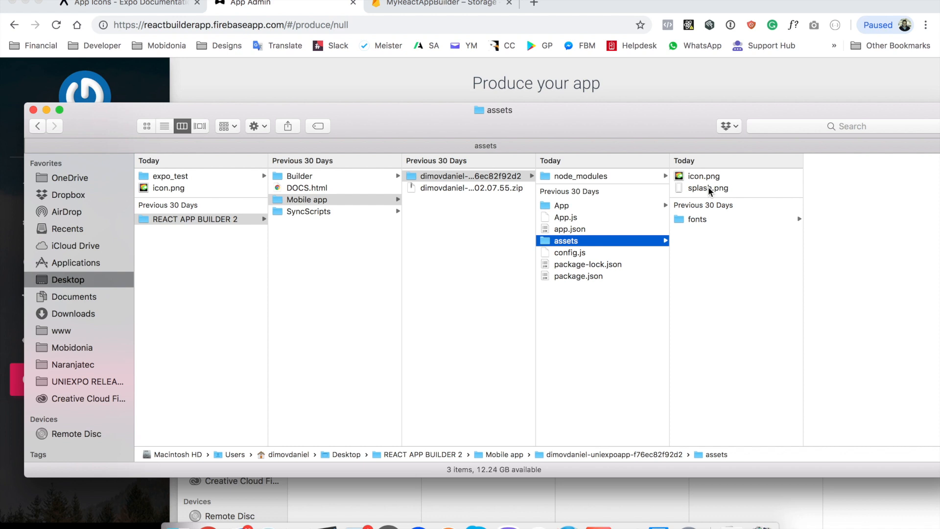
pyautogui.moveTo(630, 288)
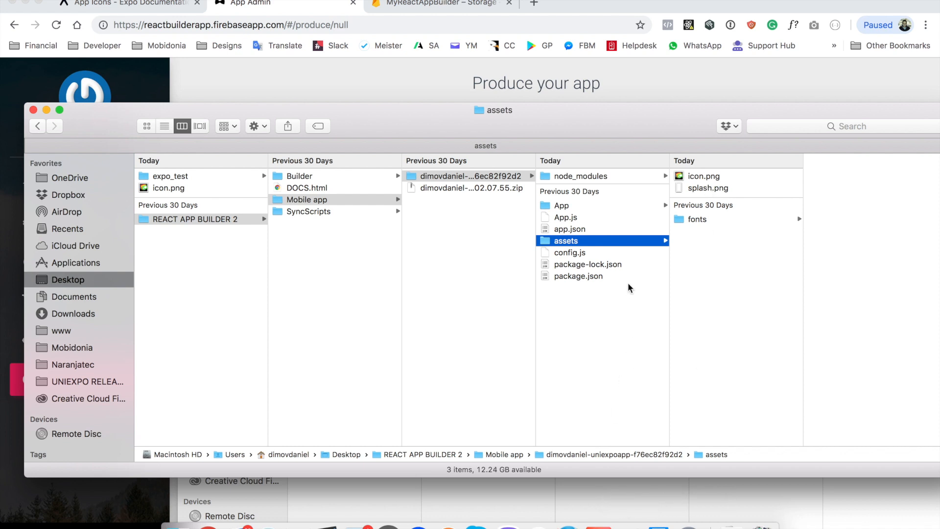
pyautogui.moveTo(557, 208)
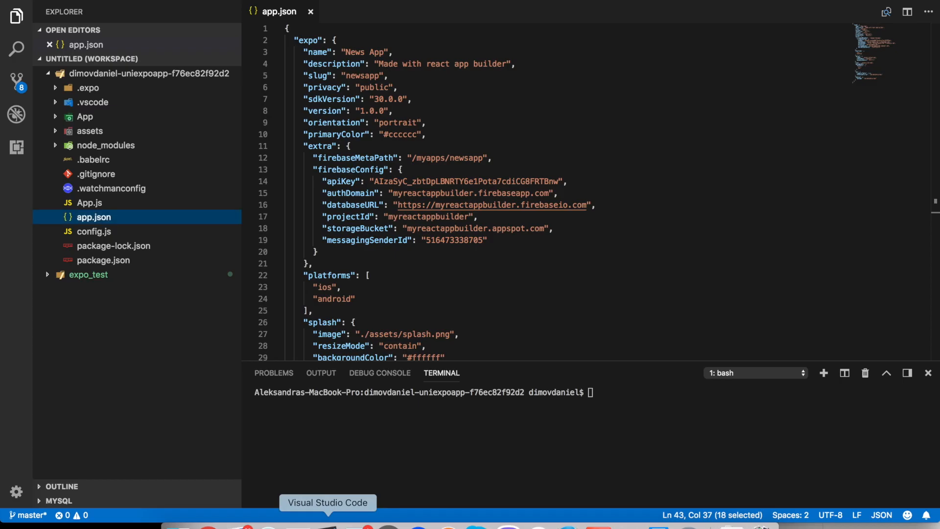
pyautogui.write('expo')
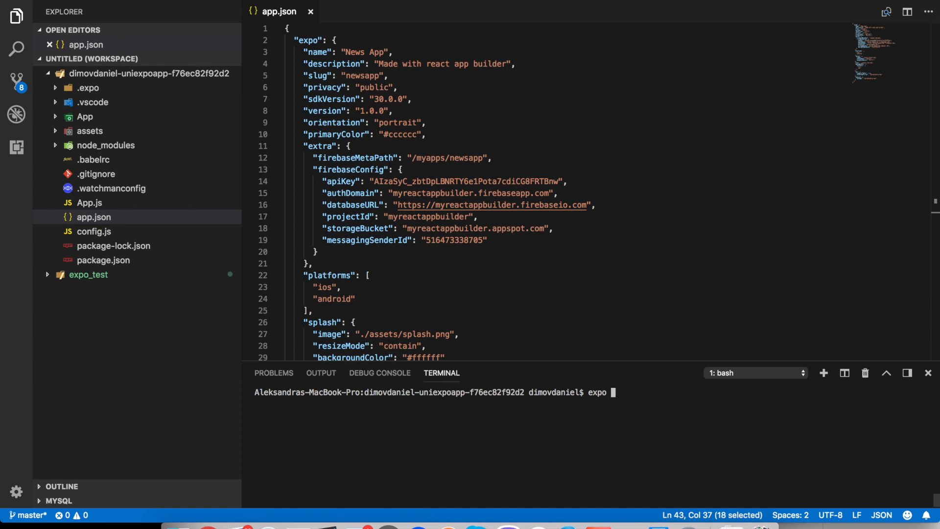
pyautogui.press('Return')
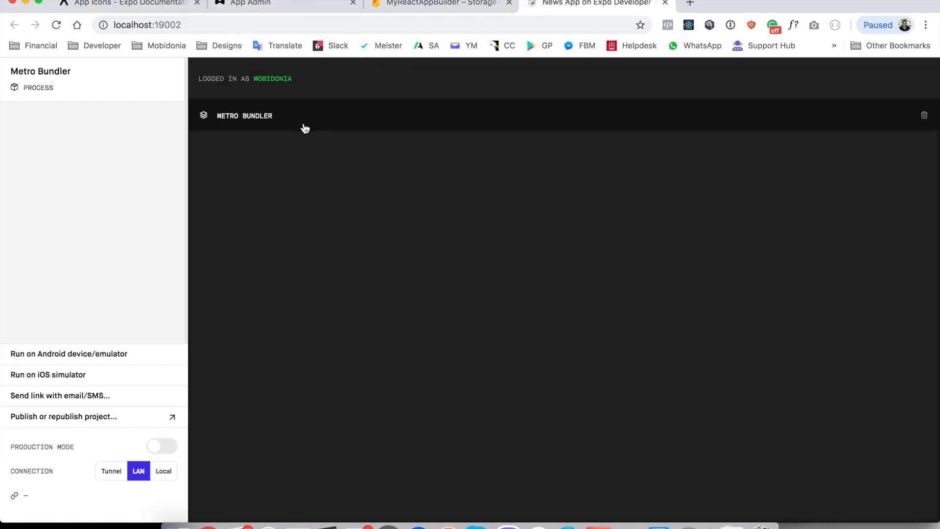
pyautogui.moveTo(155, 166)
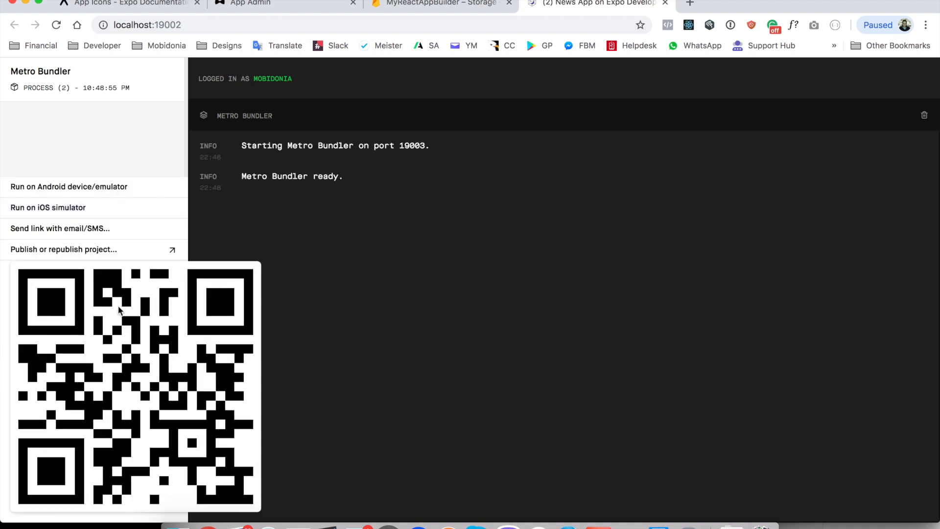
# Step: Run the News App on the iOS simulator and Reload JS past the connection error
pyautogui.click(48, 208)
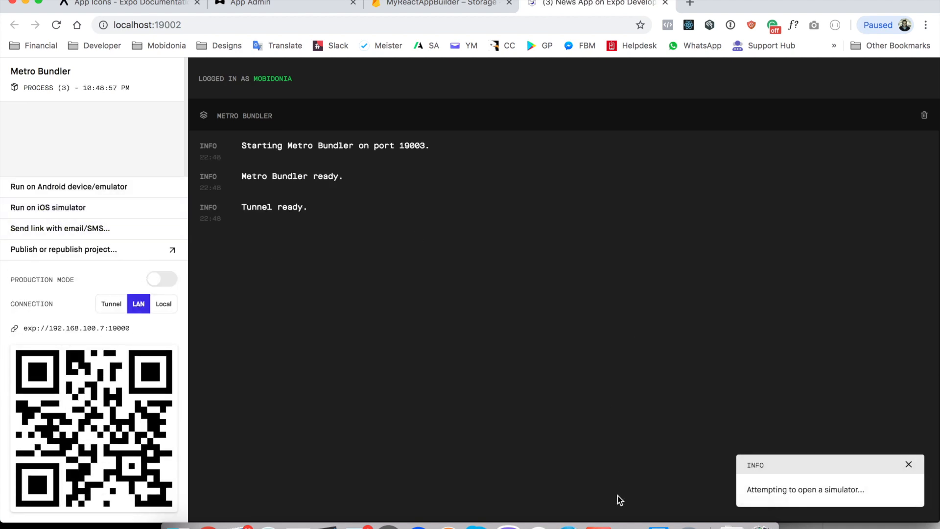
pyautogui.click(48, 207)
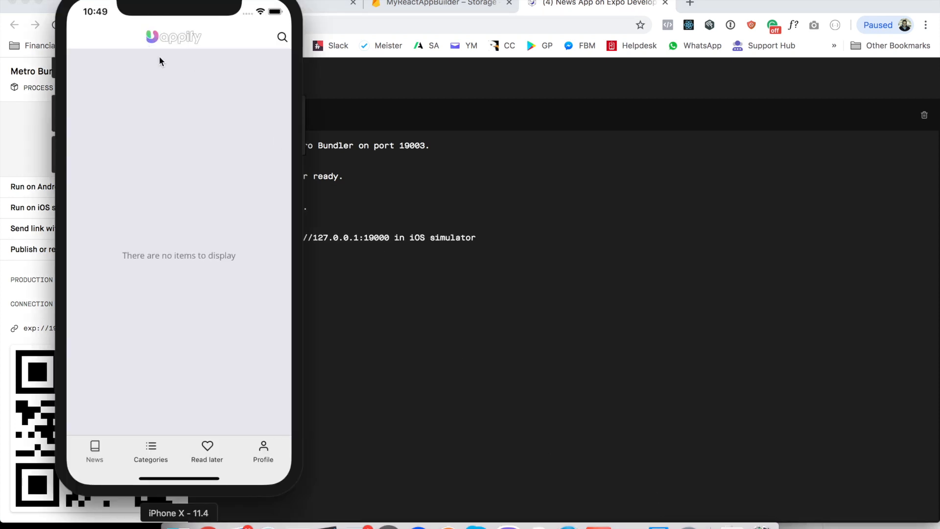
pyautogui.moveTo(237, 222)
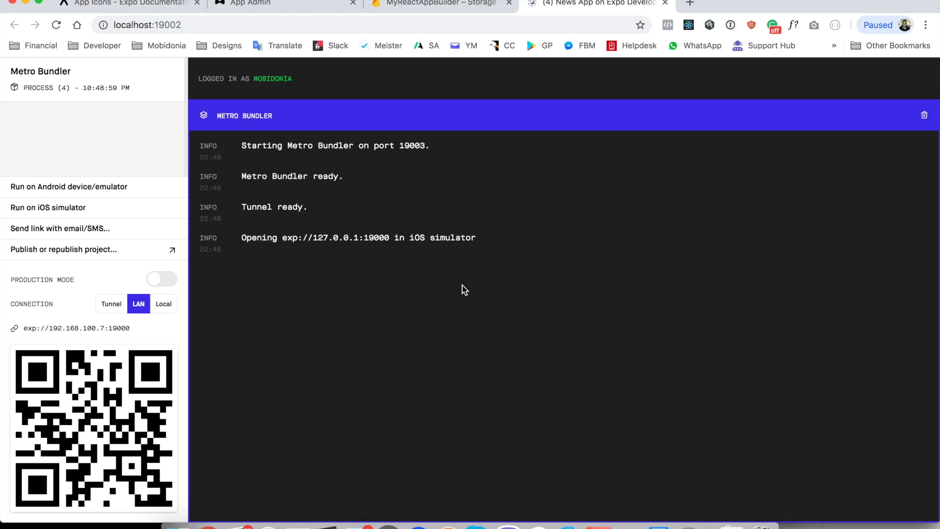
pyautogui.moveTo(634, 525)
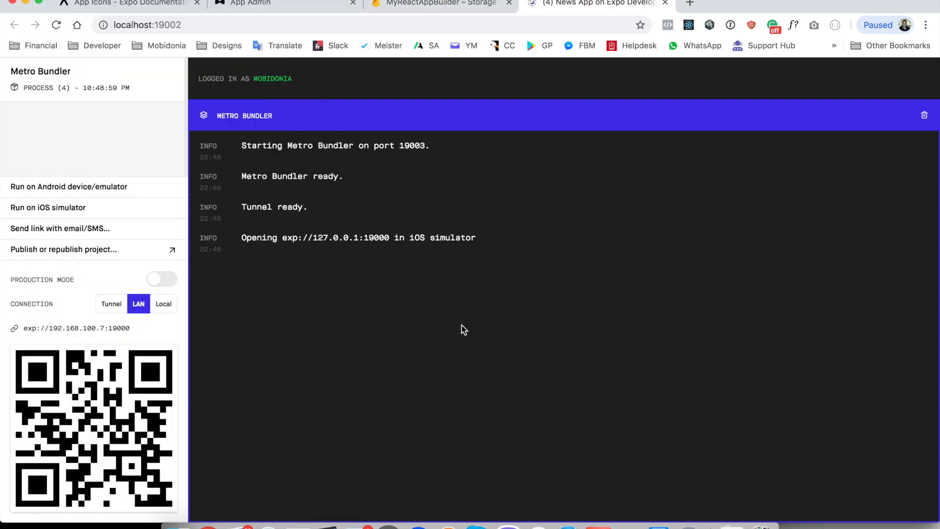
pyautogui.click(48, 208)
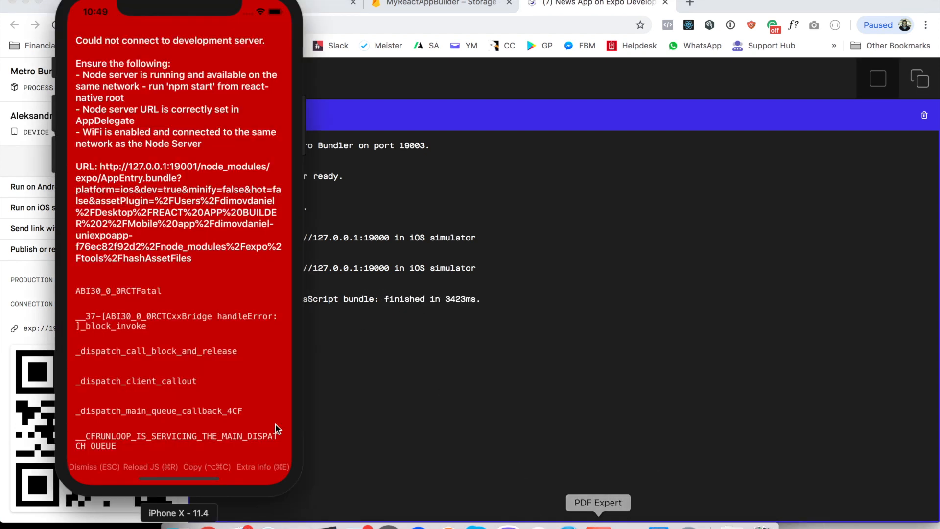
pyautogui.click(93, 468)
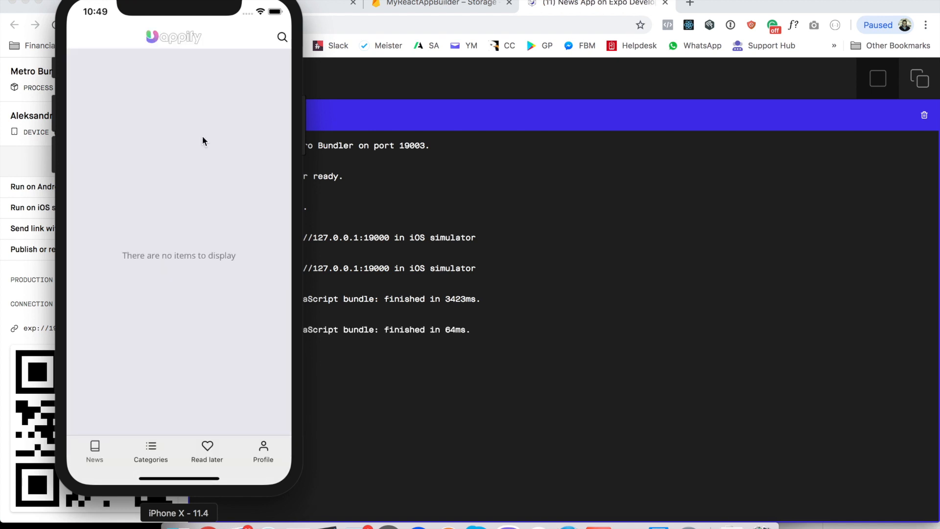
pyautogui.moveTo(177, 516)
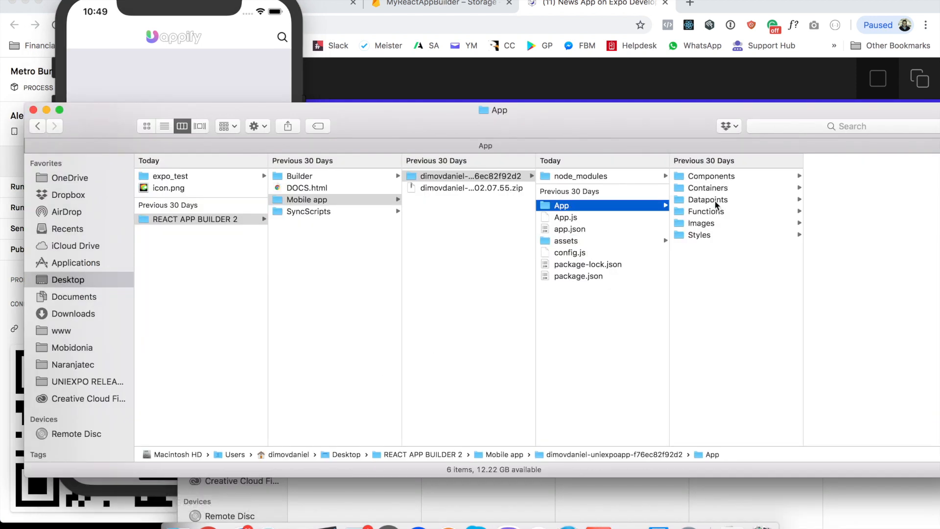
# Step: Preview the navigation bar logo and sidelogo.png in the project's Images folder
pyautogui.click(699, 223)
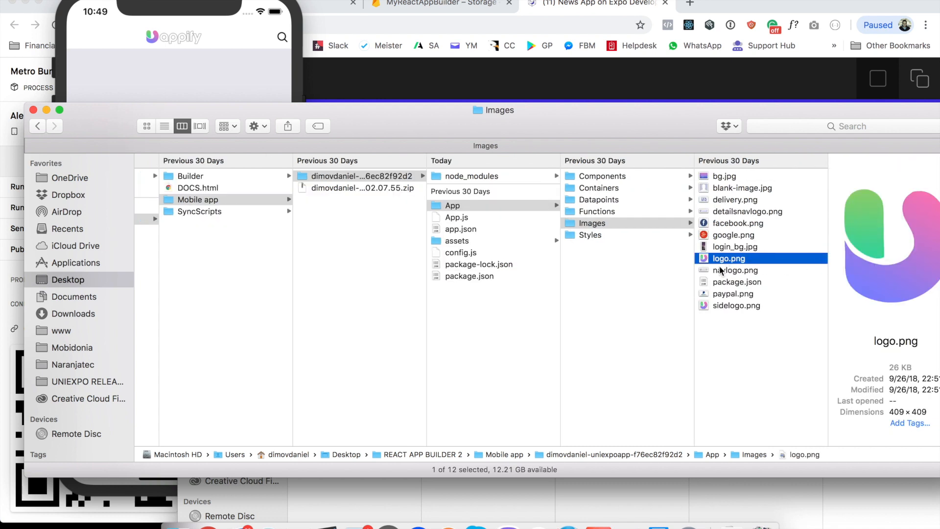
pyautogui.moveTo(737, 314)
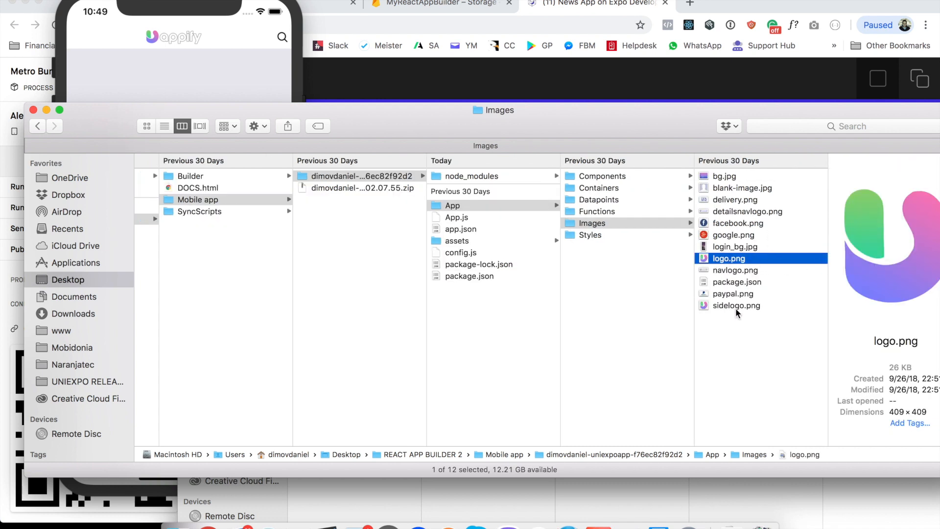
pyautogui.moveTo(737, 273)
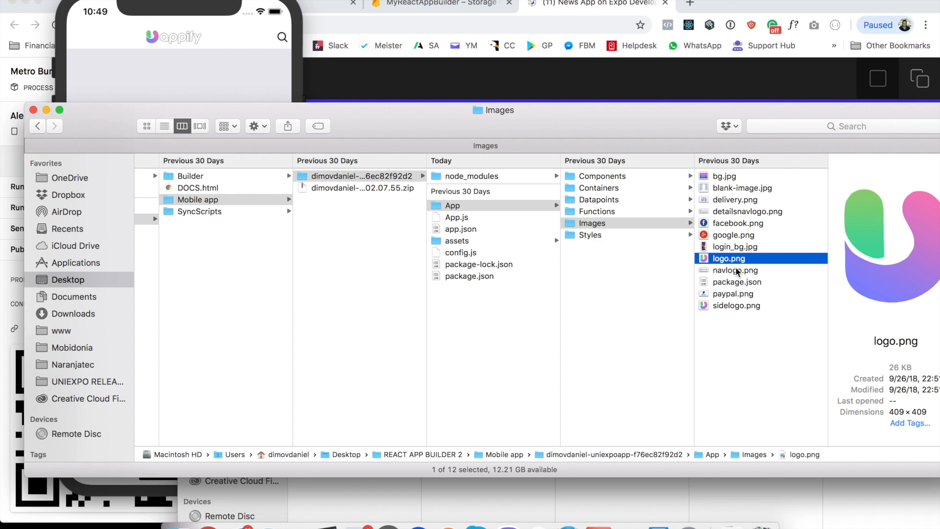
pyautogui.click(734, 270)
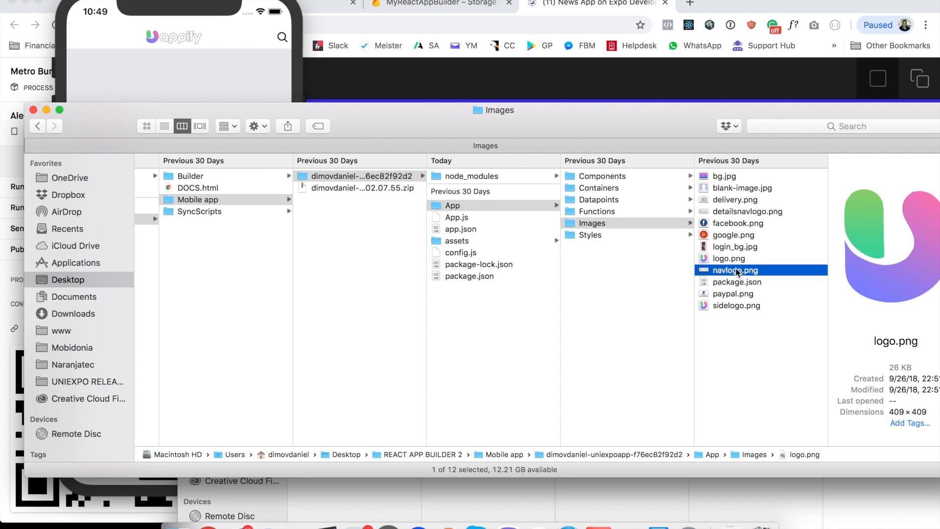
pyautogui.click(734, 270)
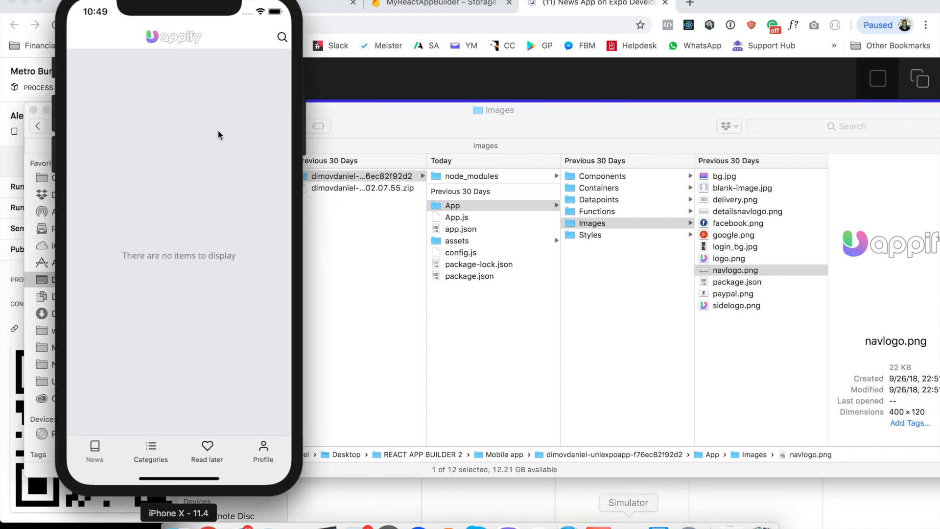
pyautogui.moveTo(729, 304)
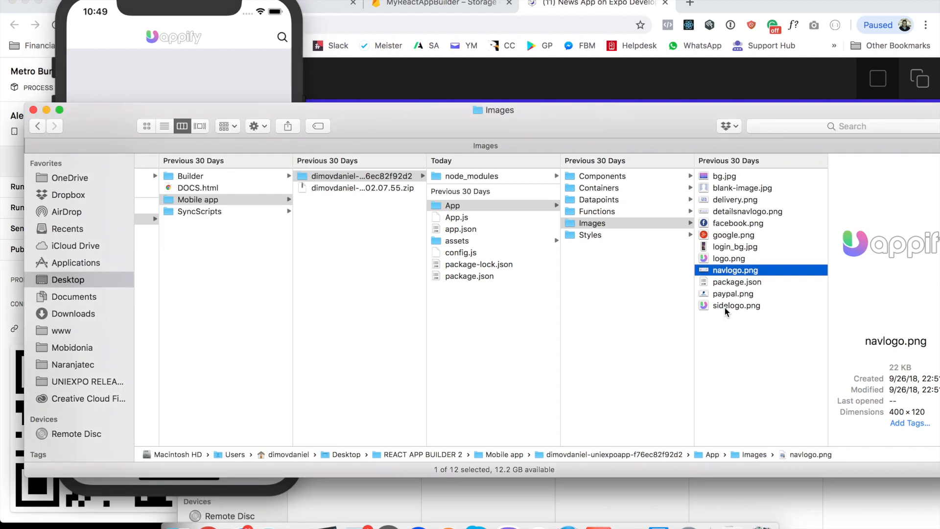
pyautogui.click(737, 306)
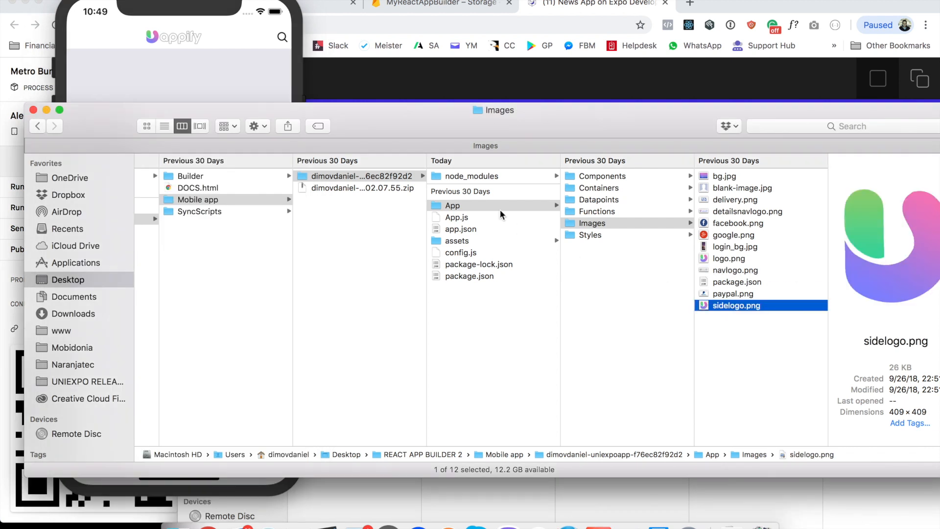
pyautogui.moveTo(580, 228)
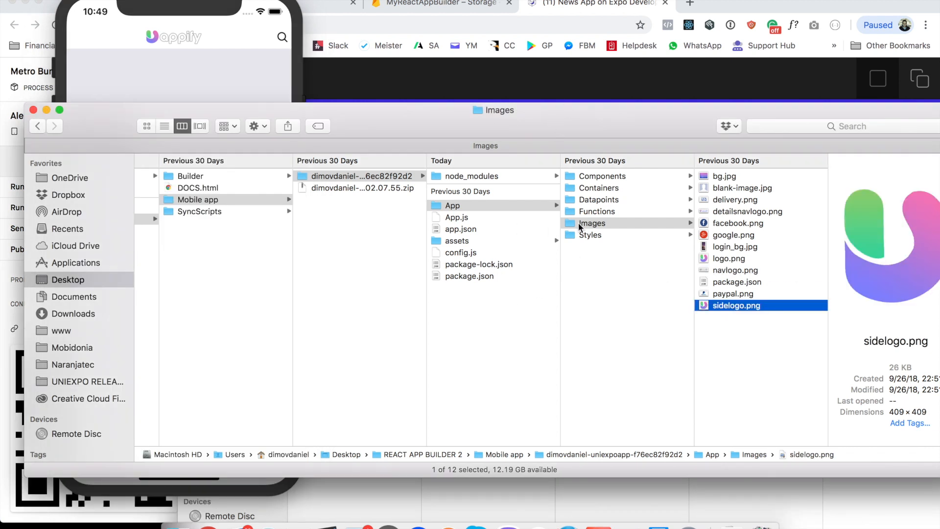
# Step: Preview icon.png and splash.png in the assets folder, then return to the App Icons guide
pyautogui.click(456, 241)
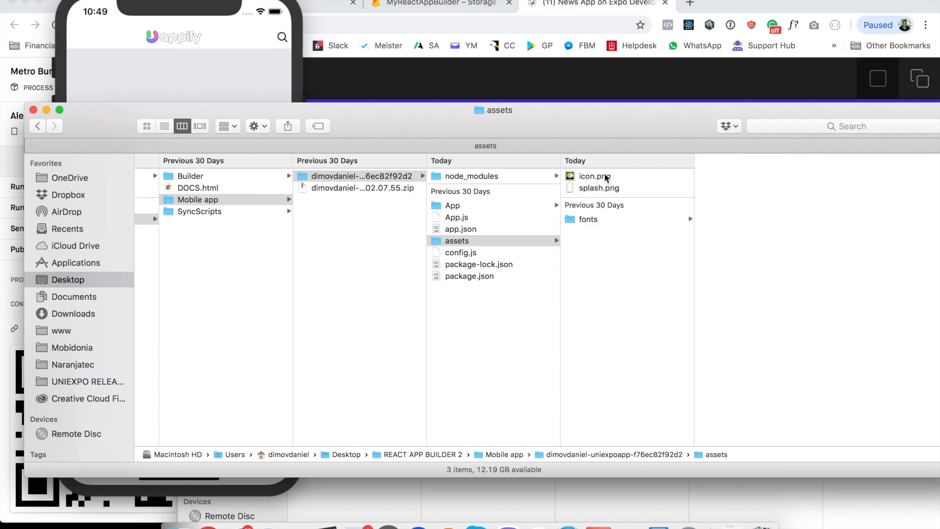
pyautogui.click(598, 188)
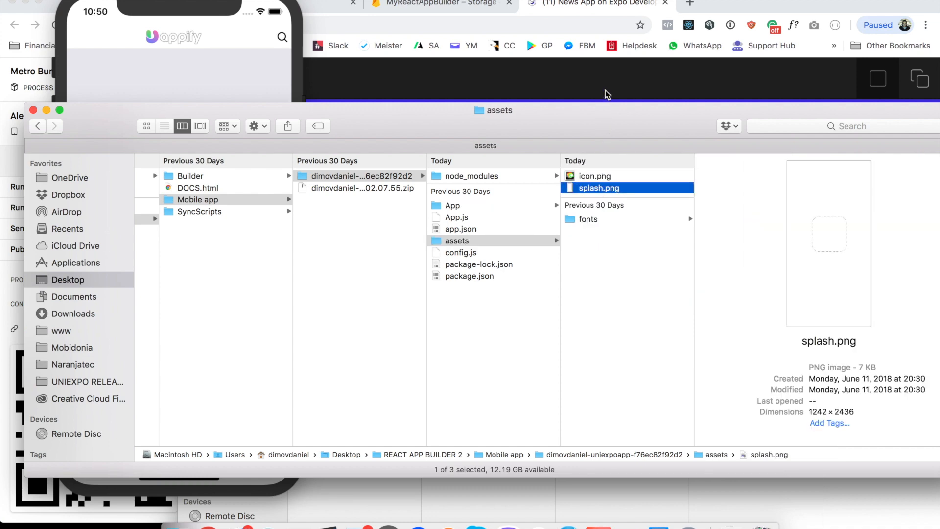
pyautogui.click(119, 4)
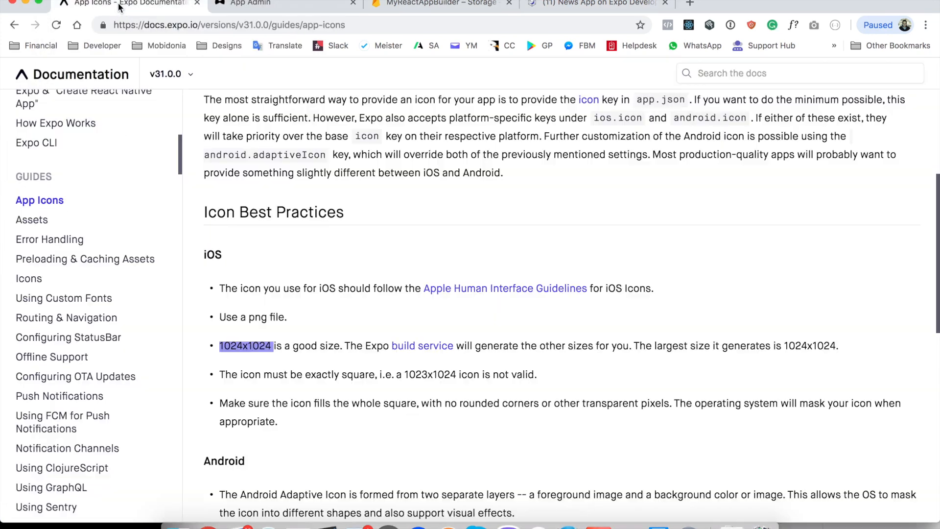
# Step: Find and open the Building Standalone Apps guide in the Expo docs sidebar
pyautogui.scroll(-3)
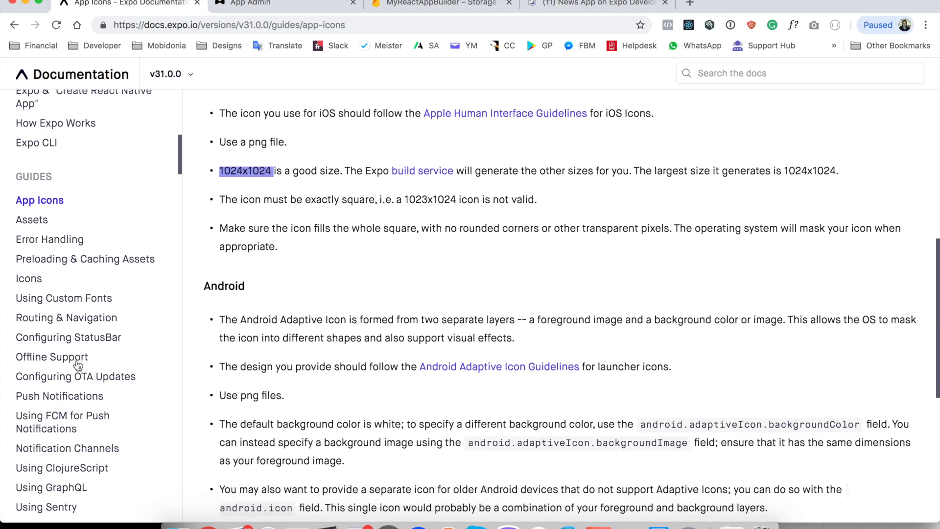
pyautogui.scroll(-3)
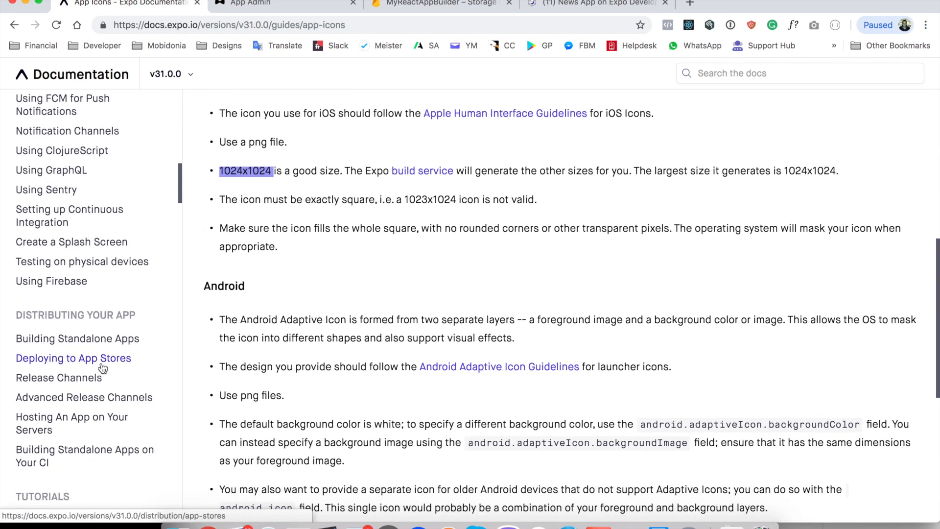
pyautogui.moveTo(77, 338)
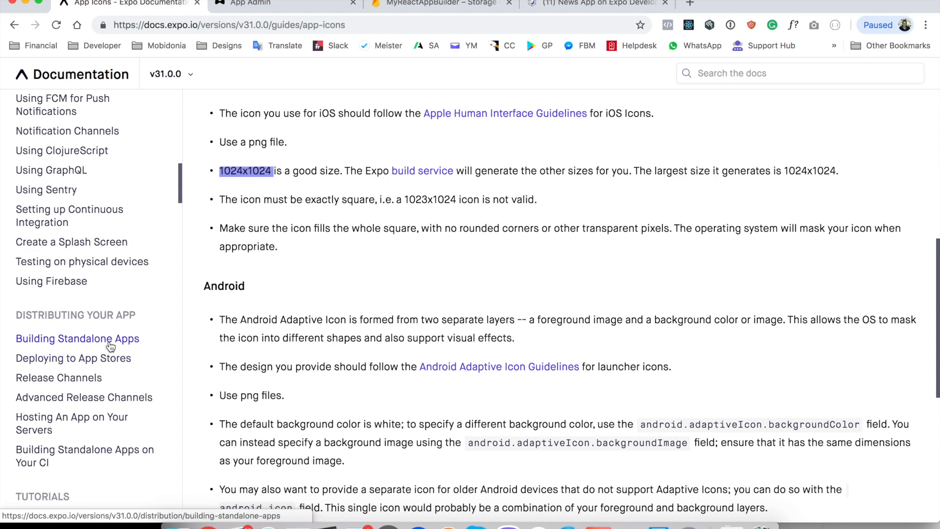
pyautogui.click(77, 338)
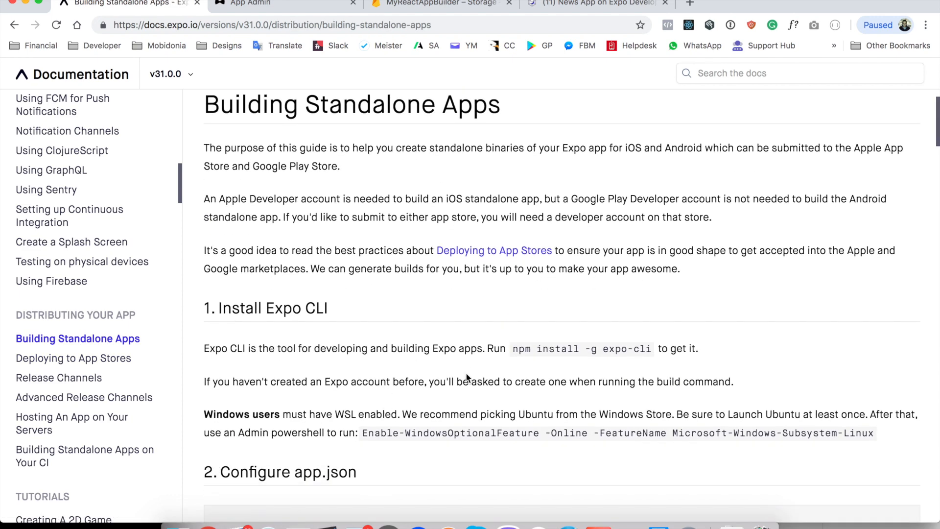
pyautogui.moveTo(594, 350)
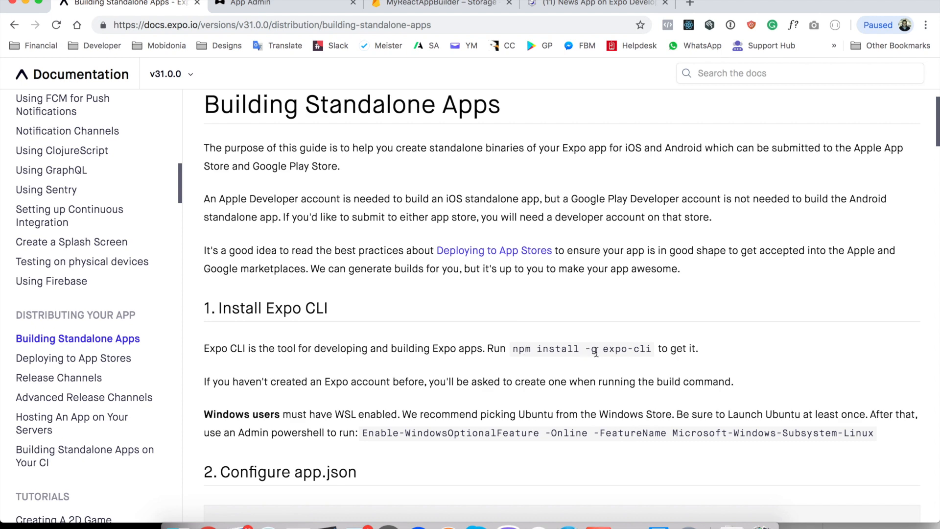
# Step: Compare the Configure app.json example with the project's ios and android package ids
pyautogui.scroll(-3)
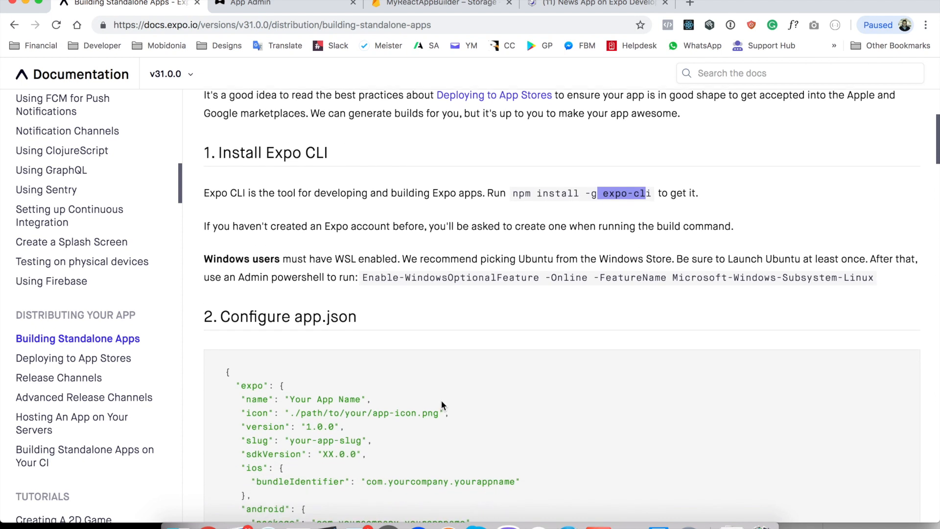
pyautogui.scroll(-3)
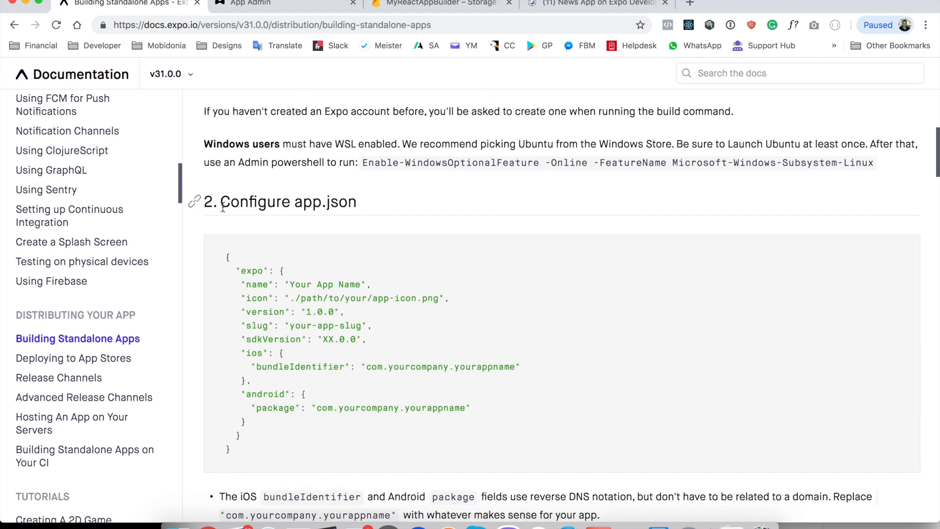
pyautogui.doubleClick(288, 202)
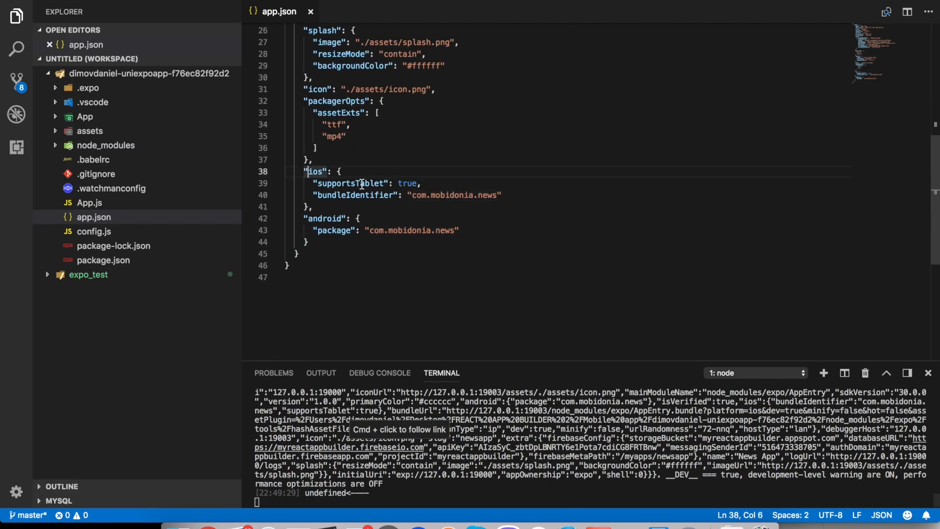
pyautogui.doubleClick(324, 218)
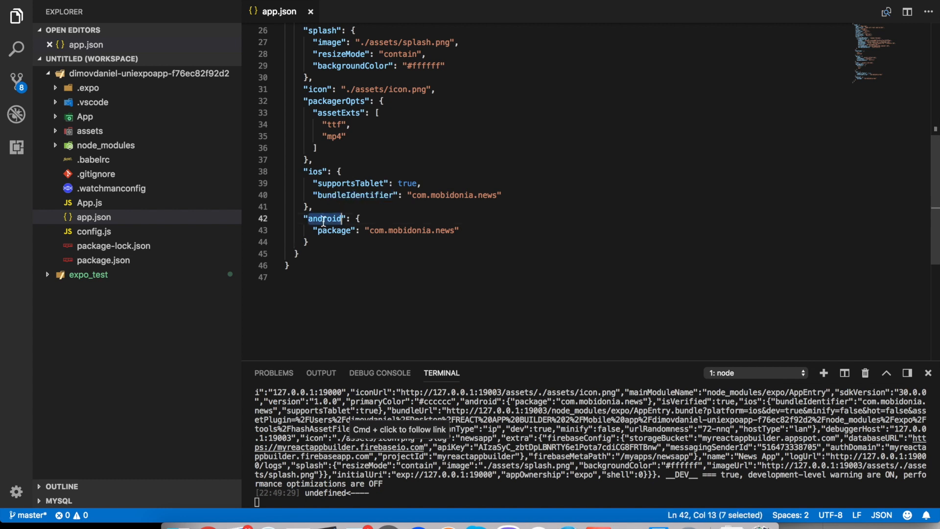
pyautogui.doubleClick(409, 230)
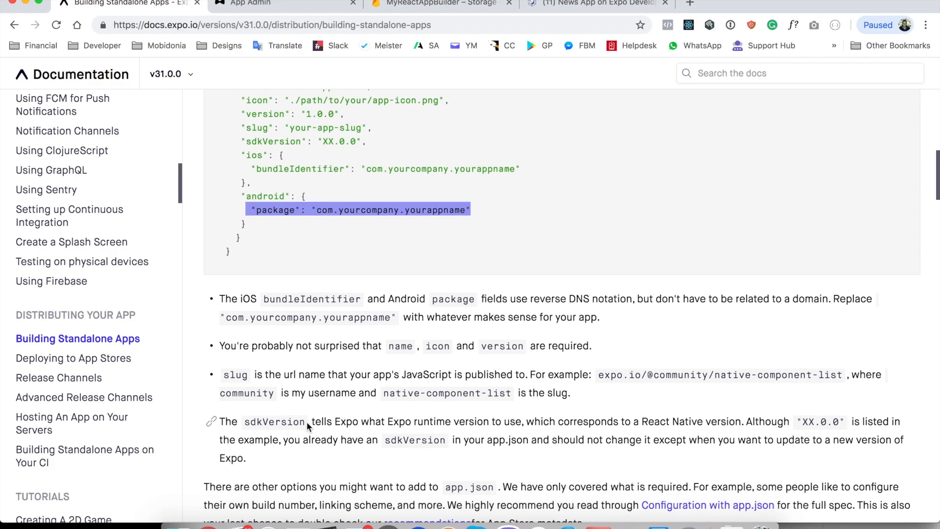
# Step: Reach Start the build and highlight the expo build:android / expo build:ios commands
pyautogui.scroll(-3)
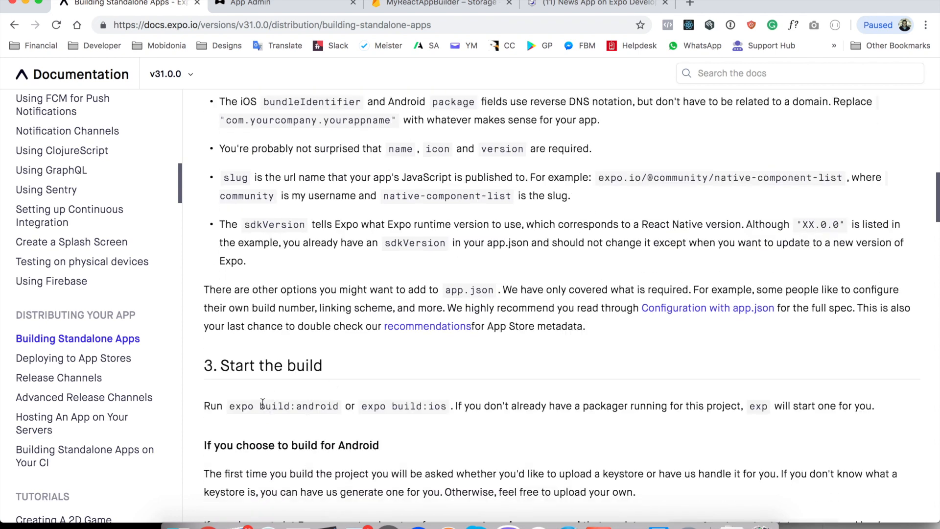
pyautogui.doubleClick(283, 405)
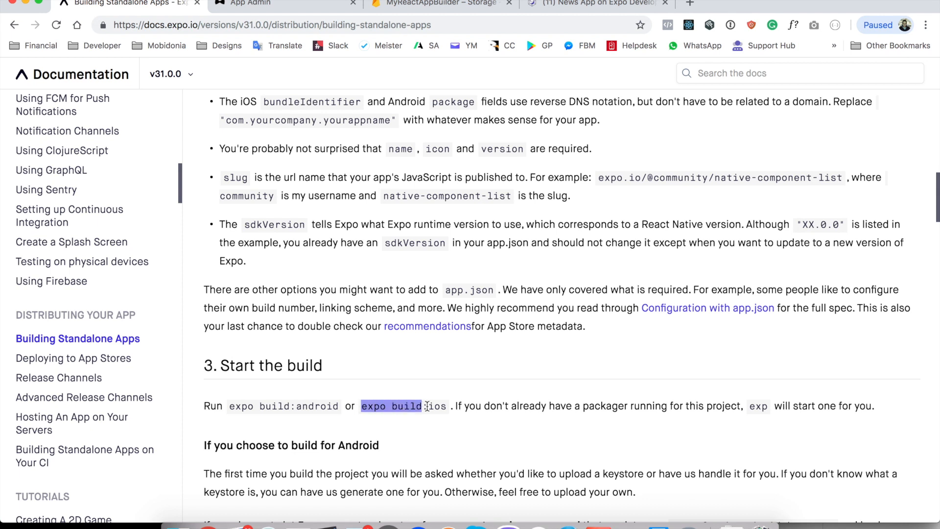
pyautogui.doubleClick(275, 406)
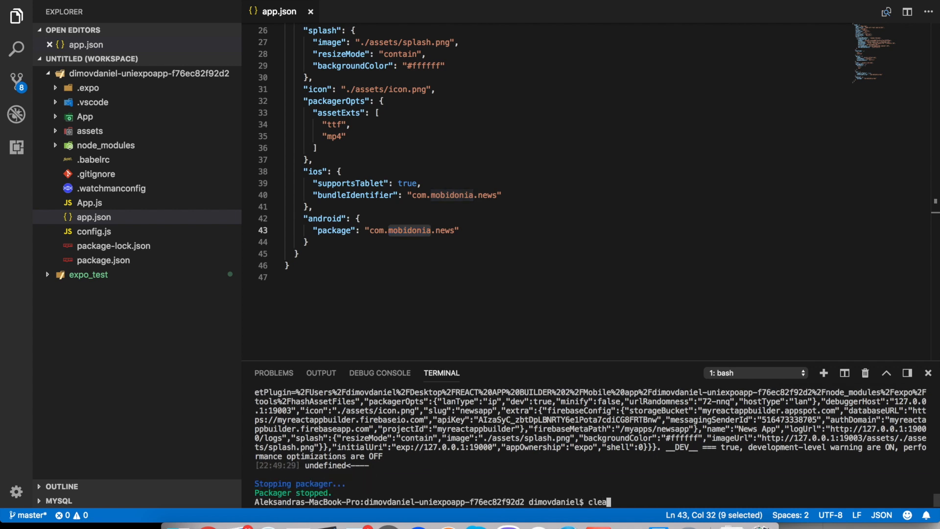
# Step: Clear the terminal, confirm the project folder with pwd and ls, and enter expo build:android
pyautogui.press('Return')
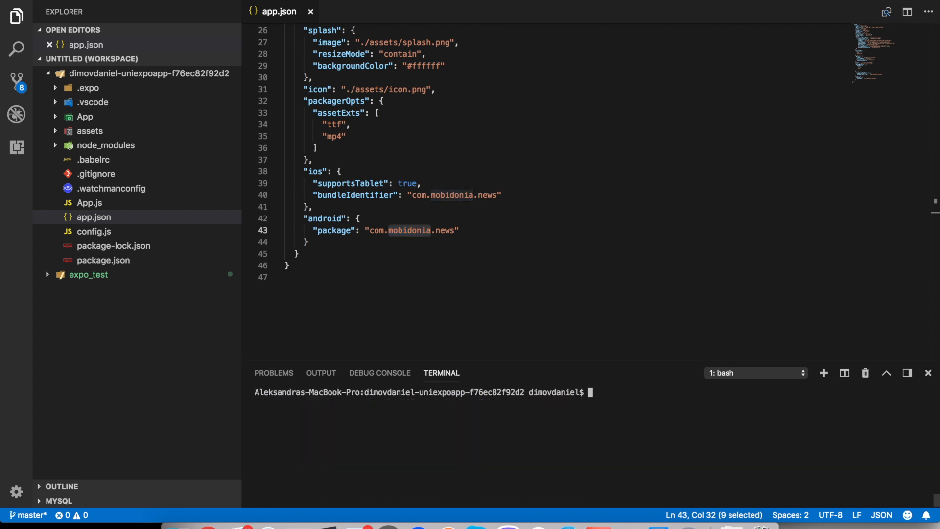
pyautogui.moveTo(94, 119)
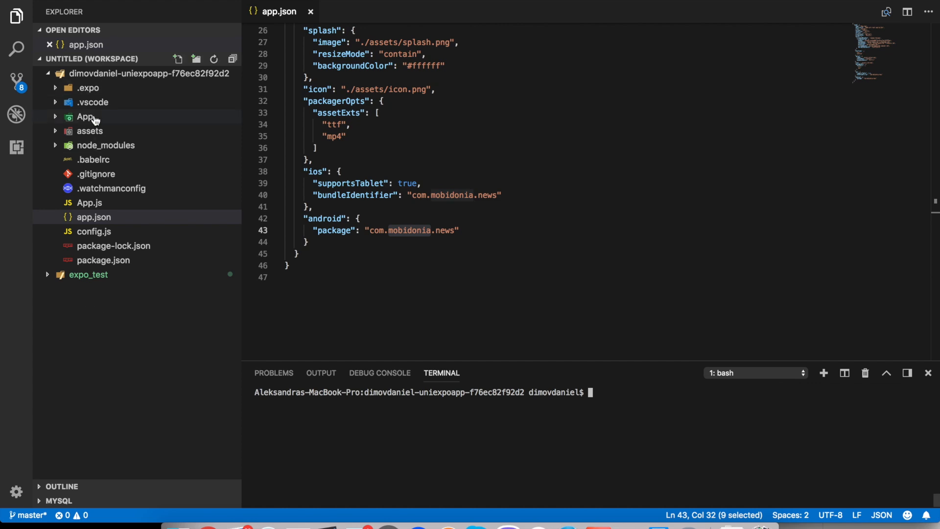
pyautogui.write('p')
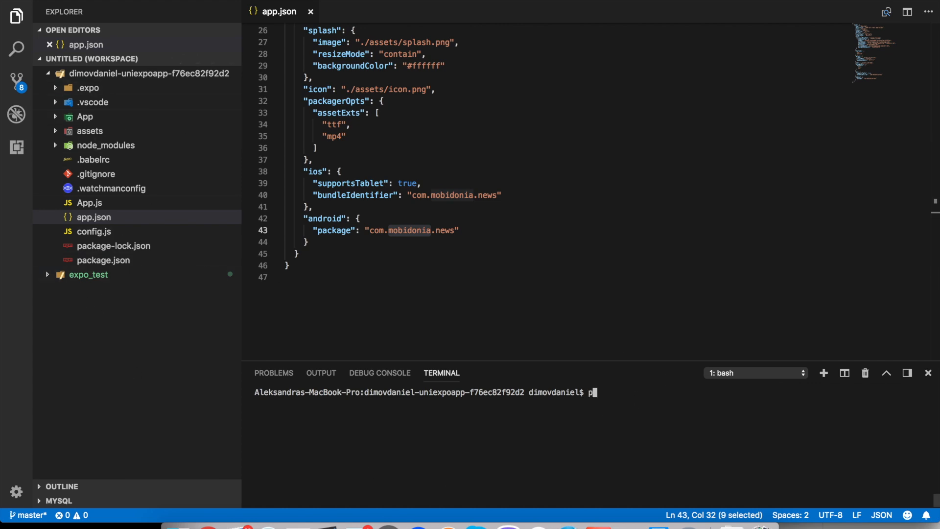
pyautogui.press('Return')
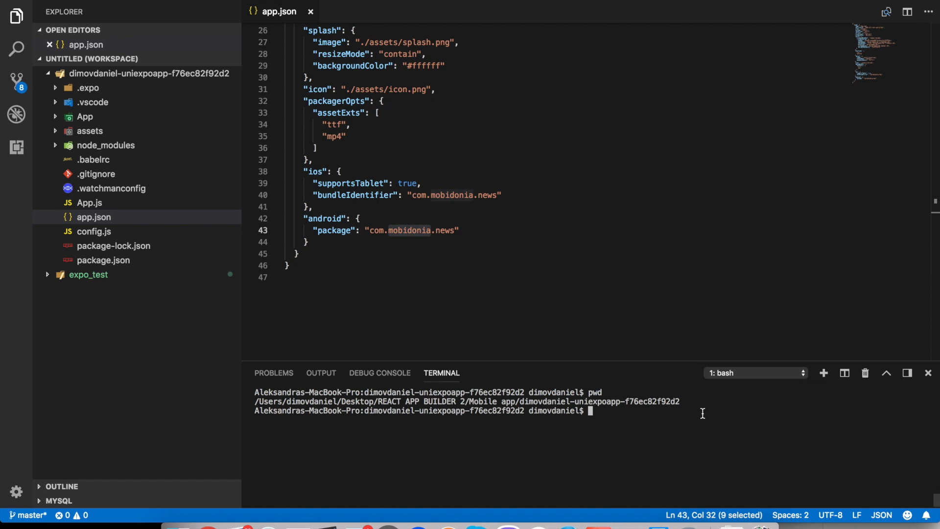
pyautogui.write('ls')
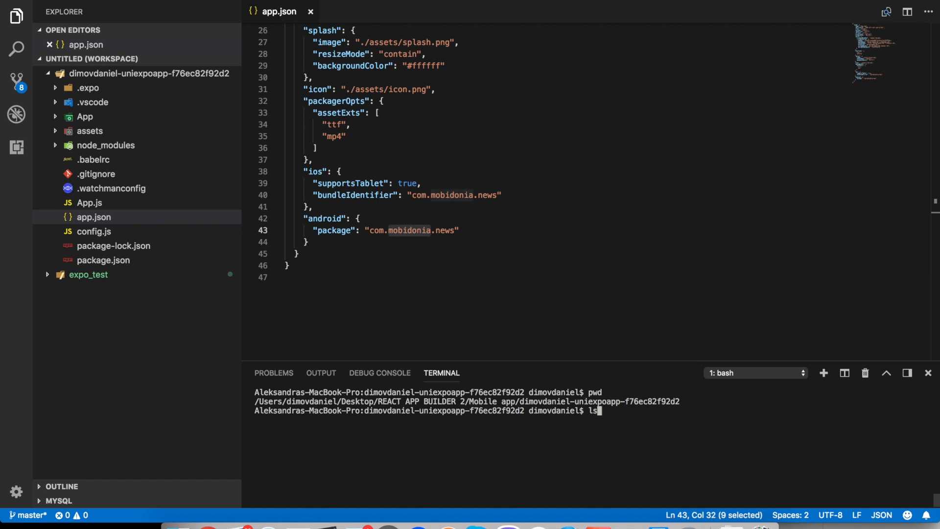
pyautogui.press('Return')
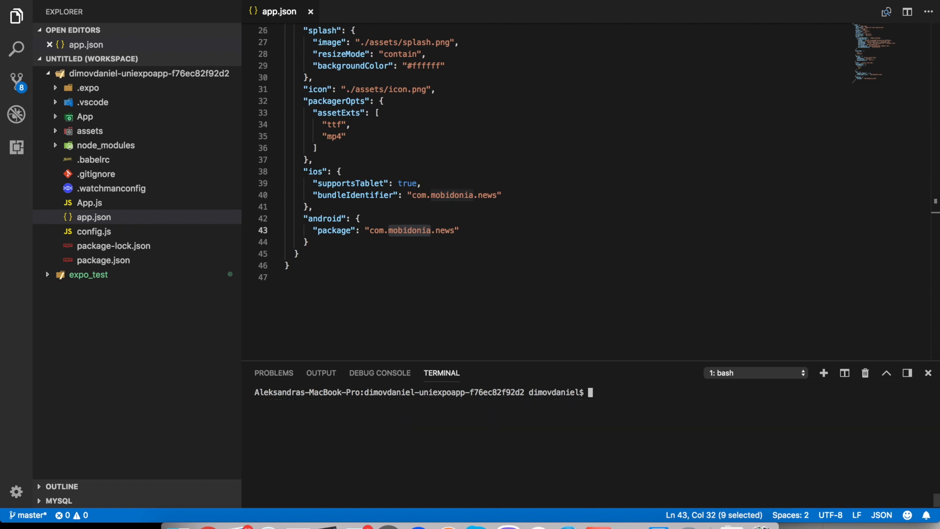
pyautogui.write('expo build:android')
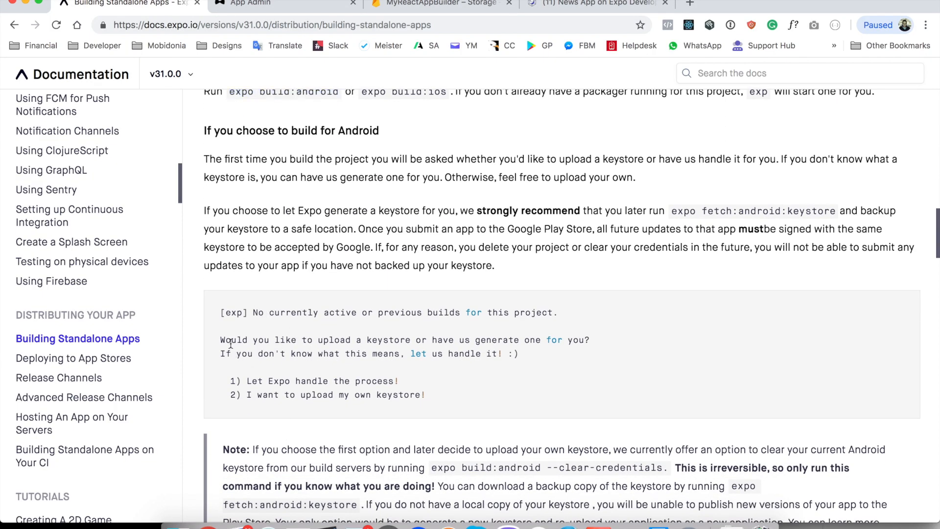
# Step: Read the 'If you choose to build for Android' keystore prompt options
pyautogui.doubleClick(322, 381)
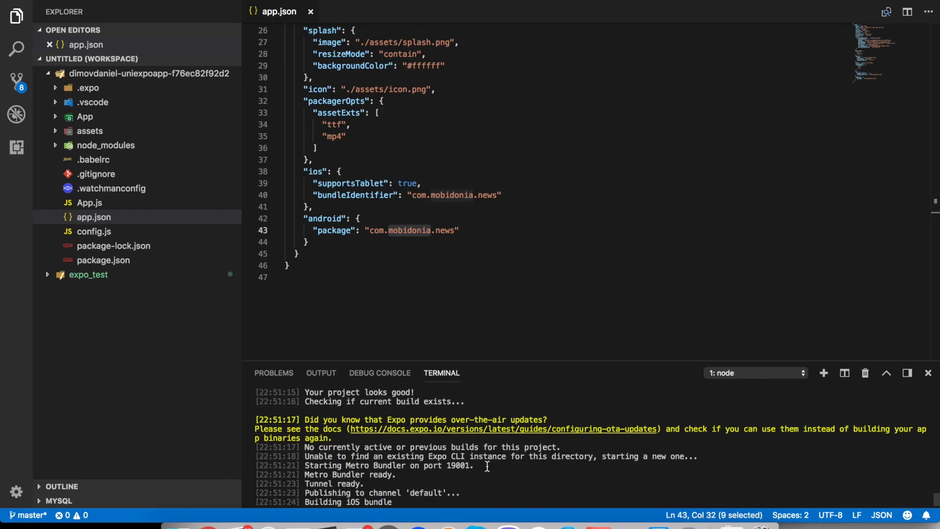
pyautogui.moveTo(347, 452)
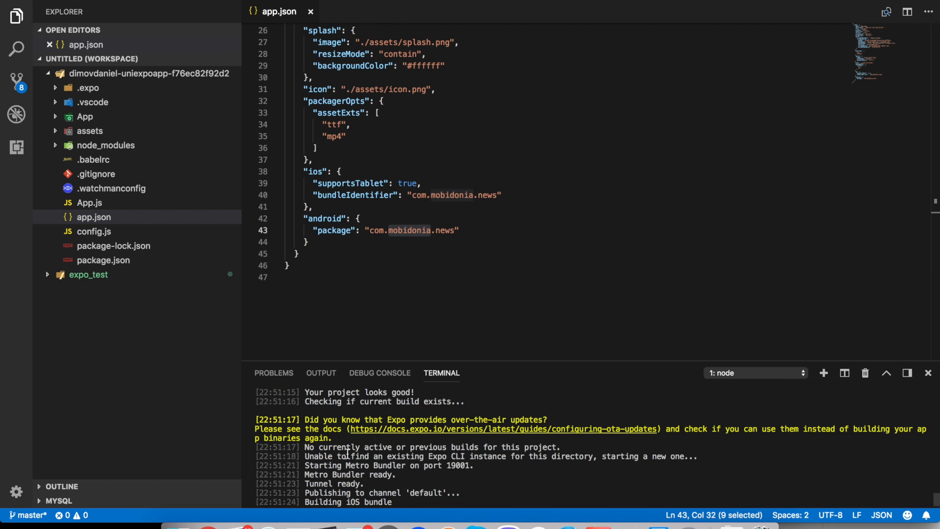
pyautogui.scroll(-3)
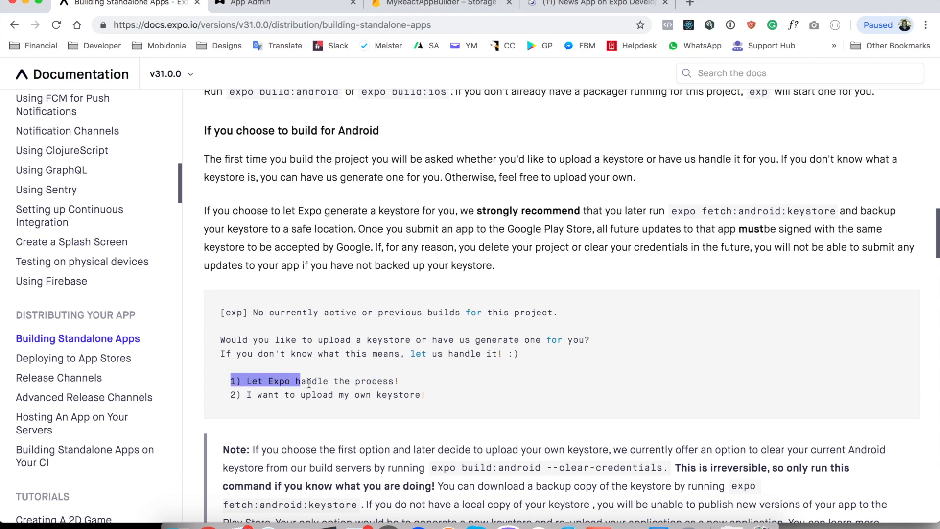
pyautogui.scroll(-3)
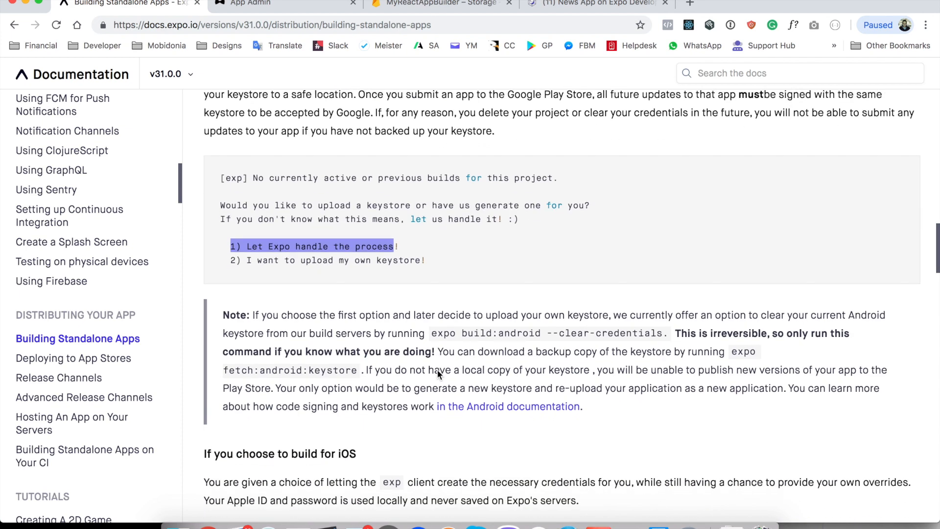
pyautogui.doubleClick(493, 333)
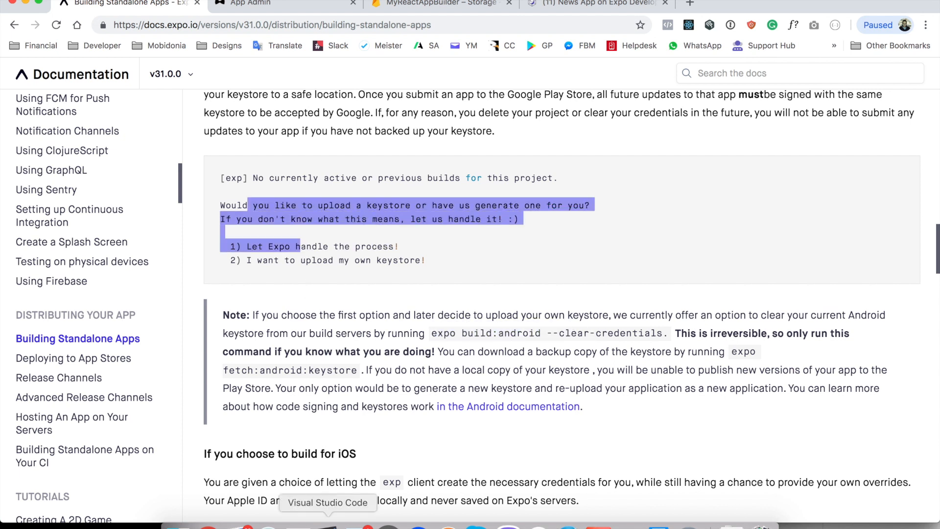
pyautogui.moveTo(258, 277)
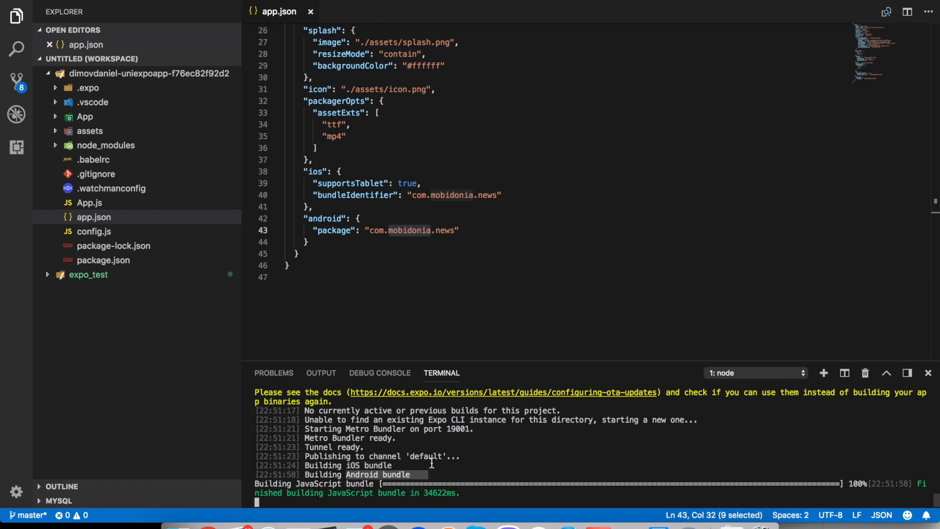
pyautogui.moveTo(355, 465)
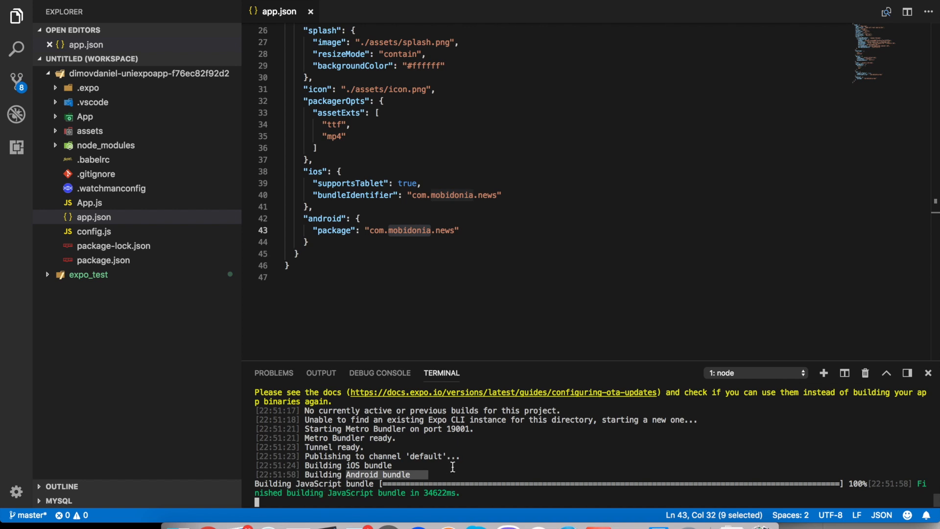
# Step: Scroll the terminal to follow the Android bundling output until 'Build started' appears
pyautogui.scroll(3)
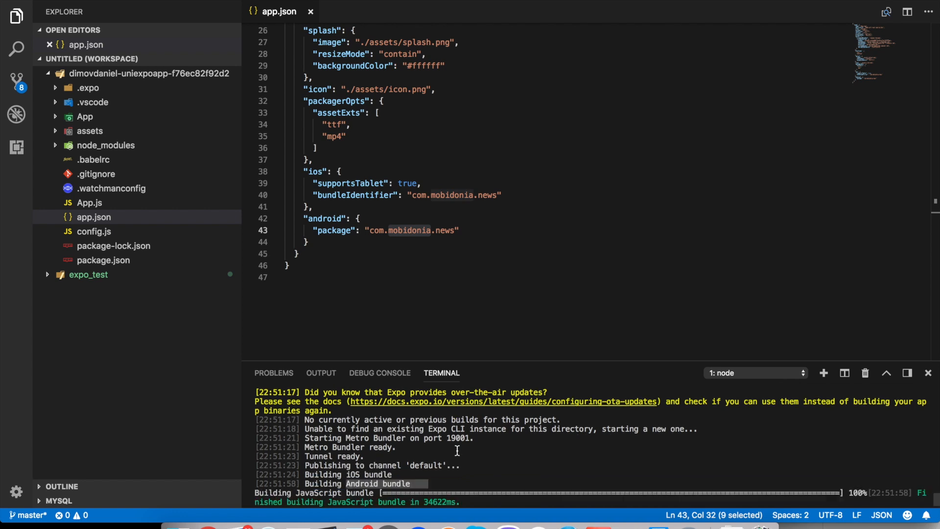
pyautogui.scroll(-3)
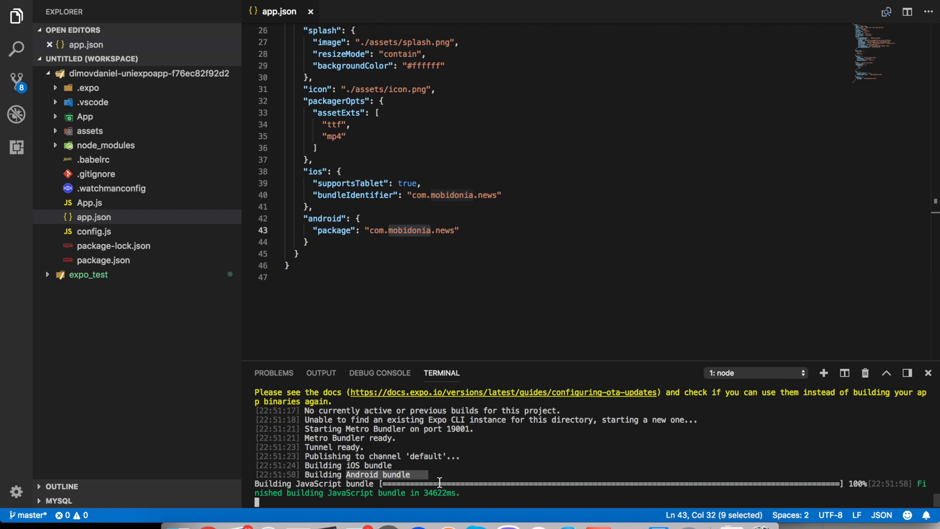
pyautogui.scroll(3)
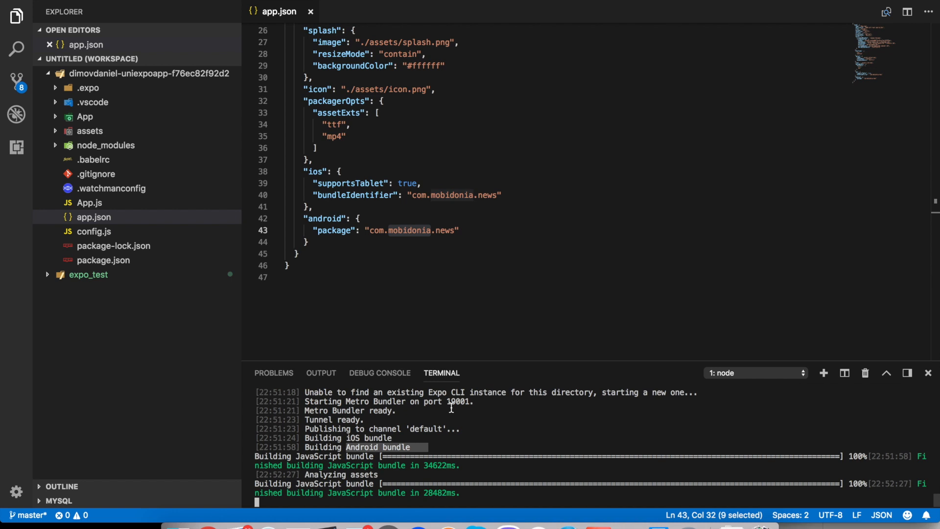
pyautogui.moveTo(485, 253)
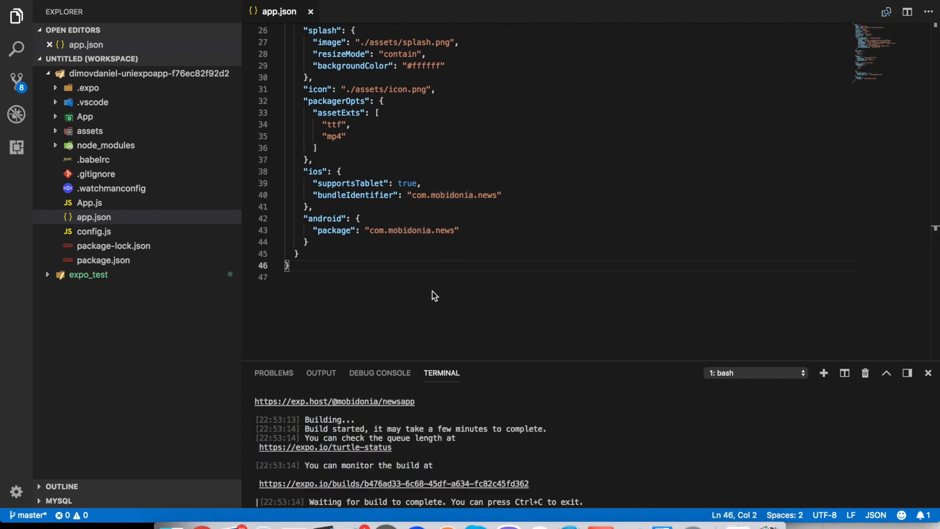
pyautogui.moveTo(413, 447)
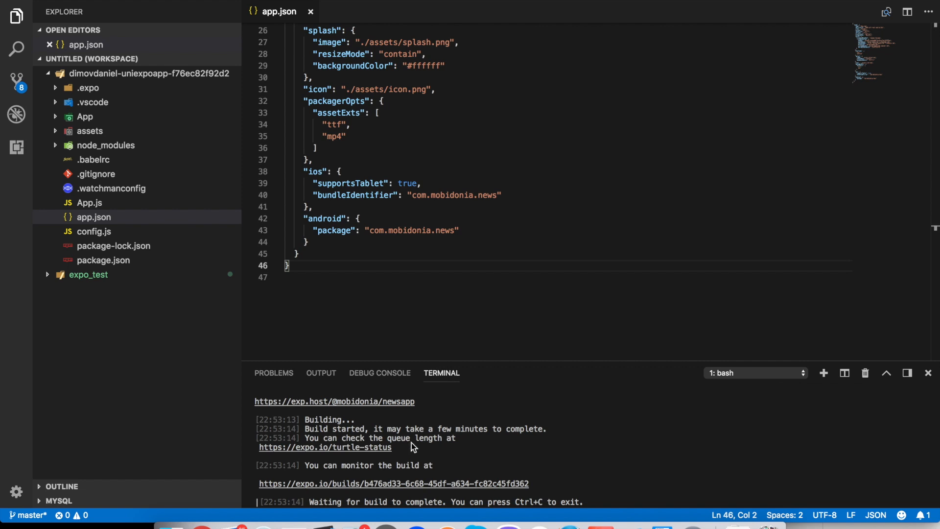
pyautogui.moveTo(405, 487)
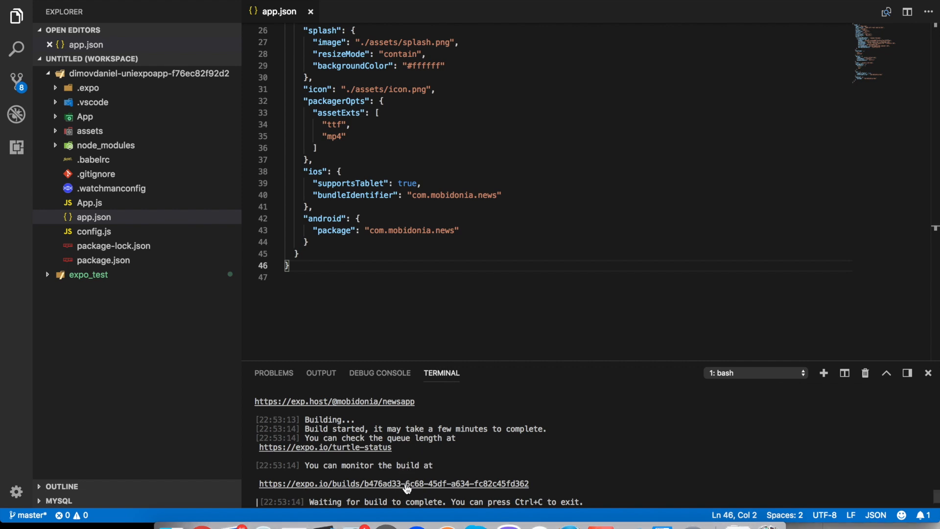
# Step: Open the build URL, confirm Completed status and download the newsapp APK
pyautogui.click(393, 483)
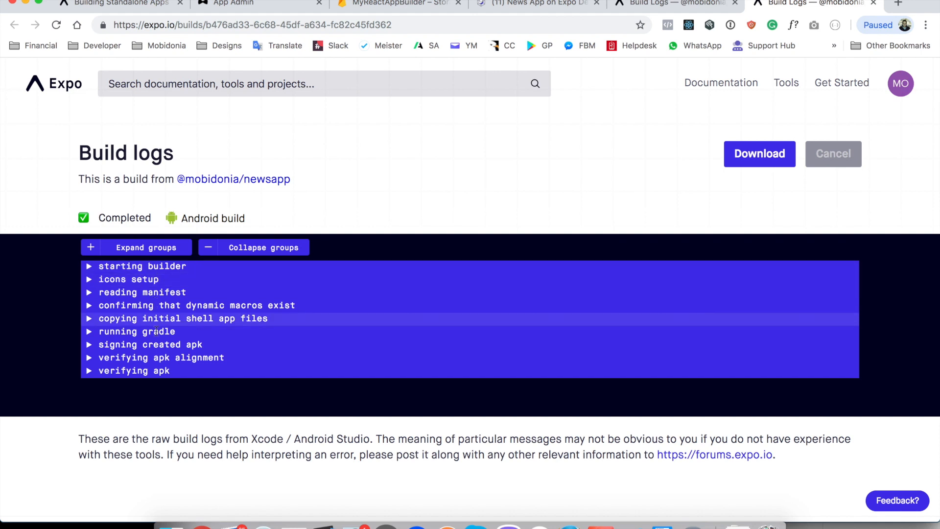
pyautogui.moveTo(189, 380)
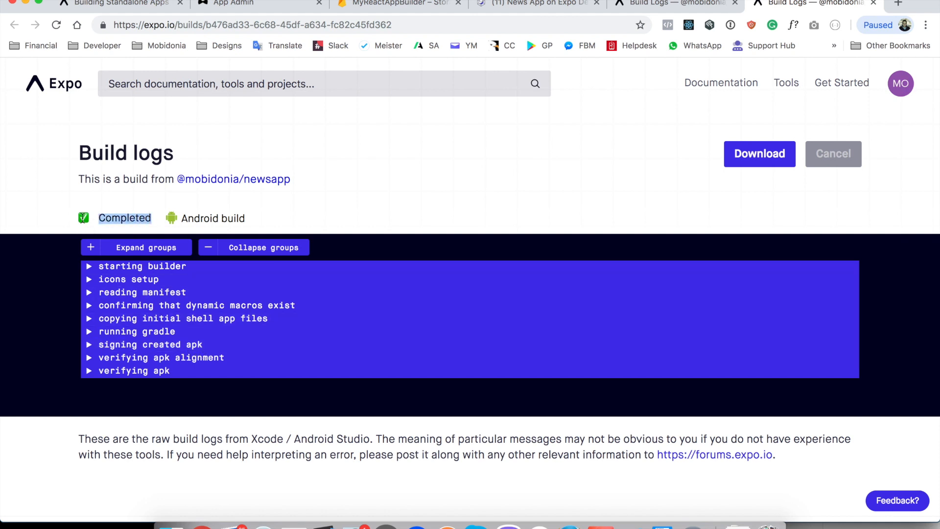
pyautogui.moveTo(738, 174)
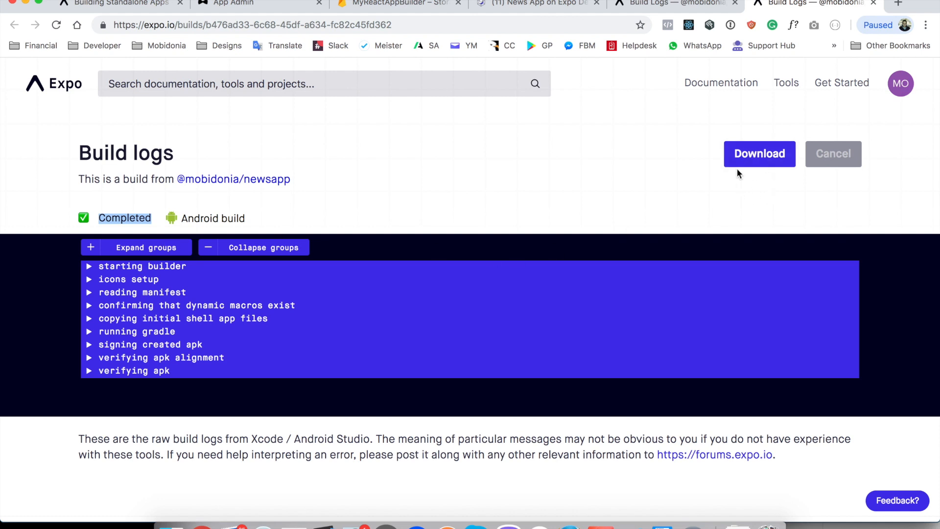
pyautogui.click(759, 153)
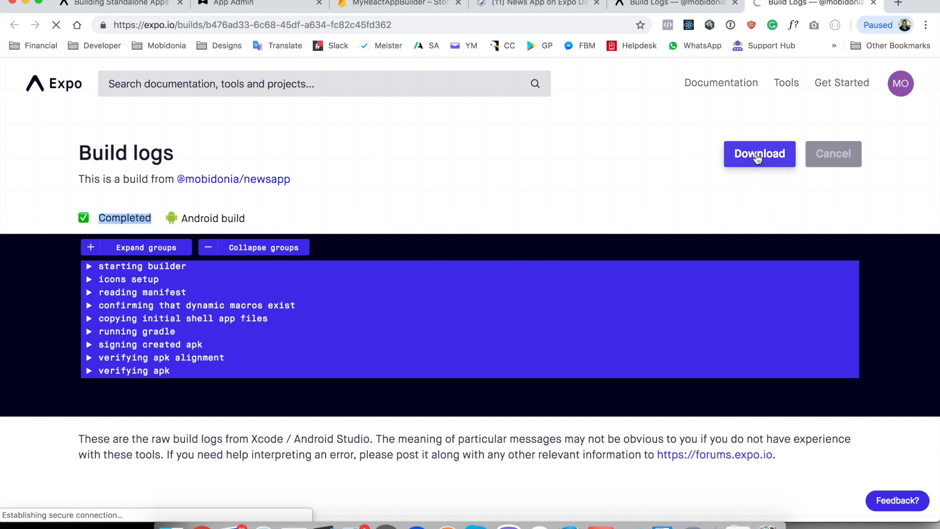
pyautogui.click(759, 153)
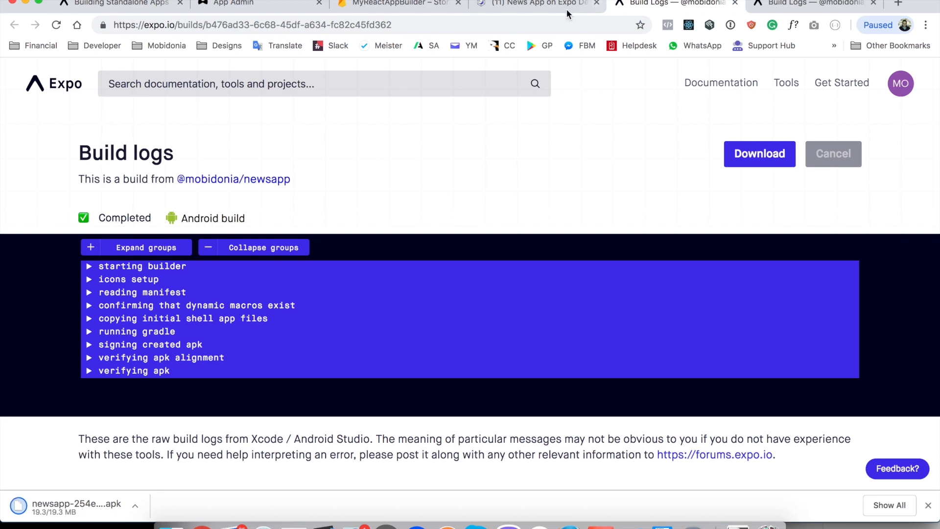
# Step: Open the Deploying to App Stores guide and scroll through its contents
pyautogui.click(114, 3)
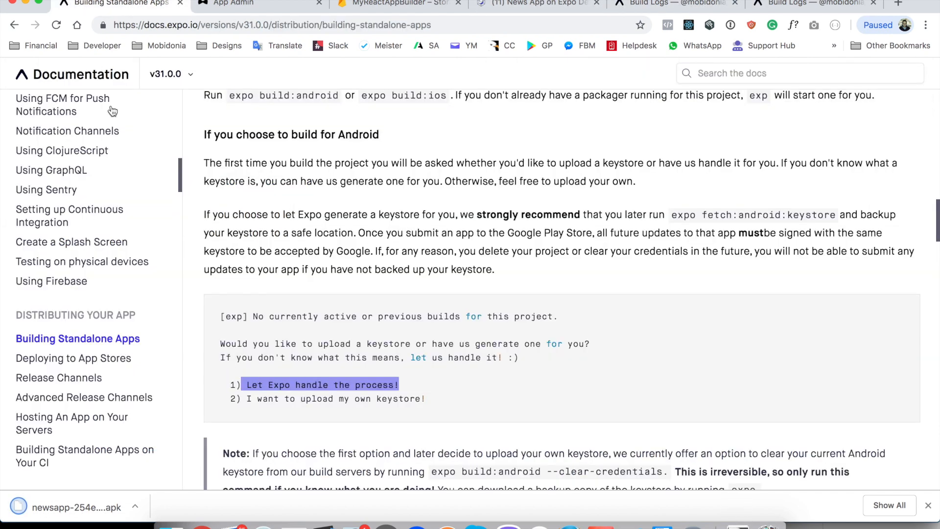
pyautogui.click(74, 359)
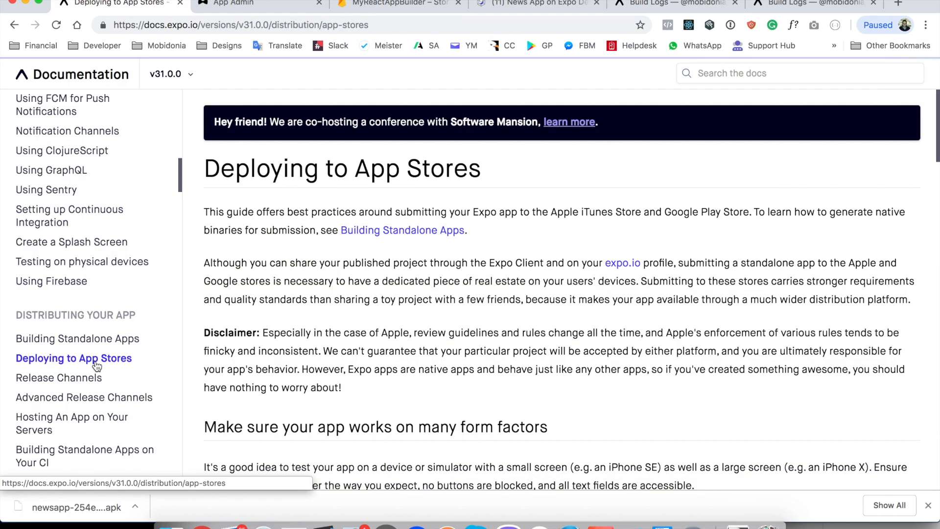
pyautogui.scroll(-3)
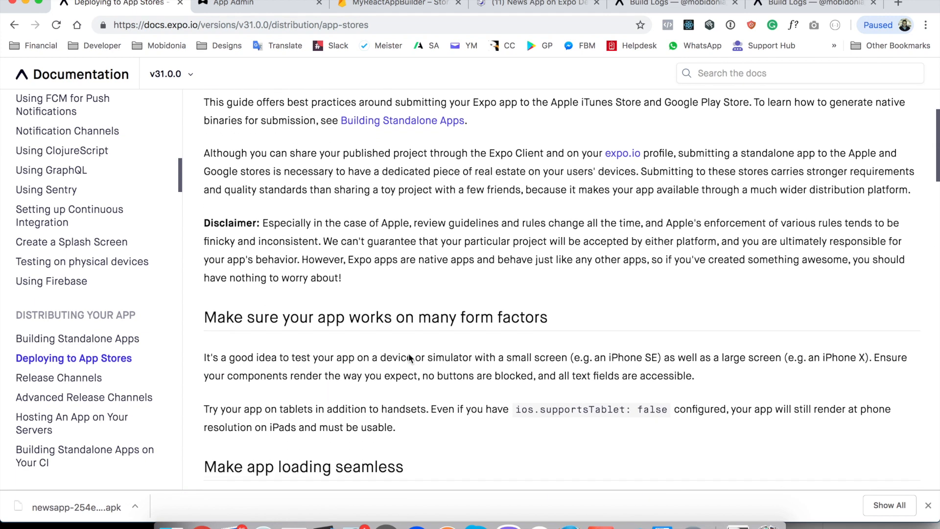
pyautogui.scroll(-3)
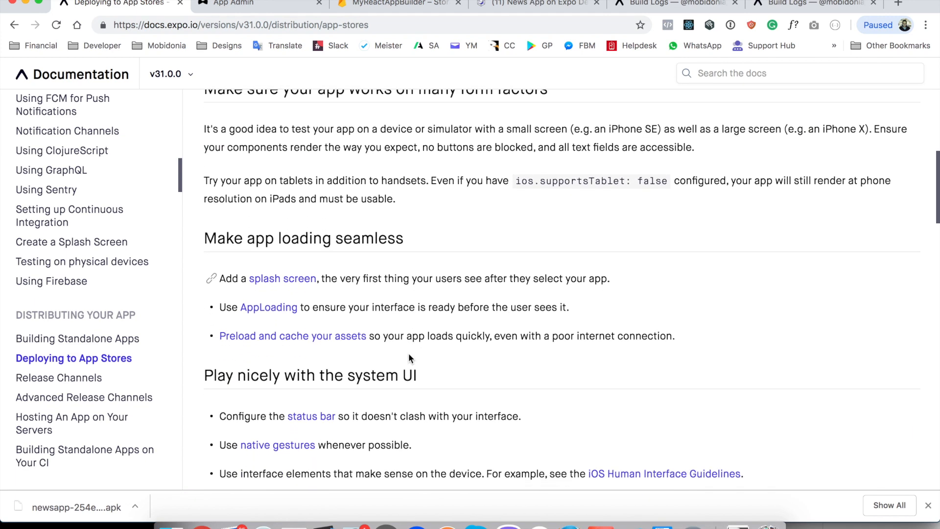
pyautogui.scroll(-3)
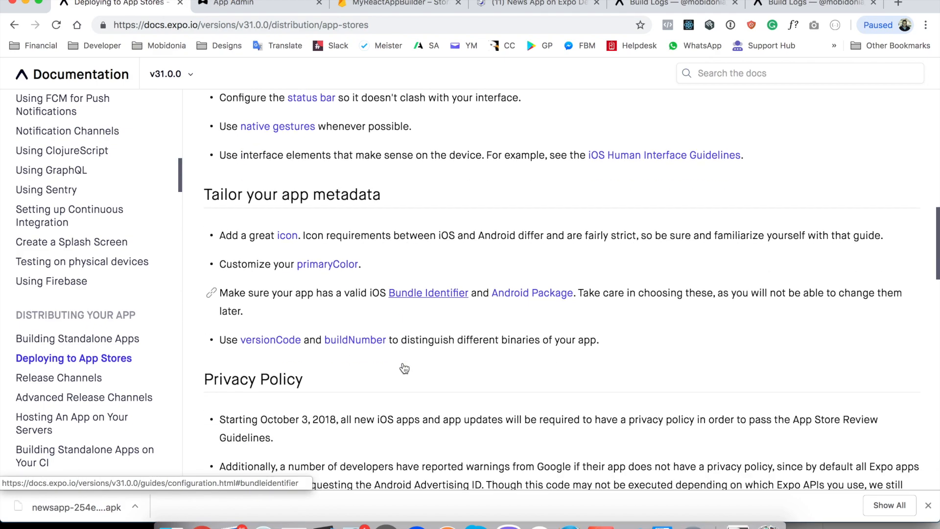
pyautogui.scroll(-3)
pyautogui.write('google')
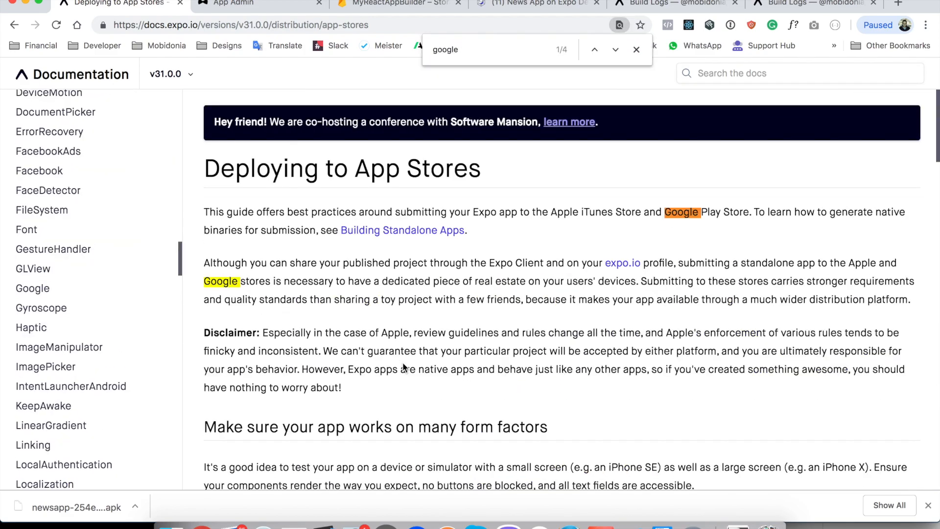
pyautogui.moveTo(474, 233)
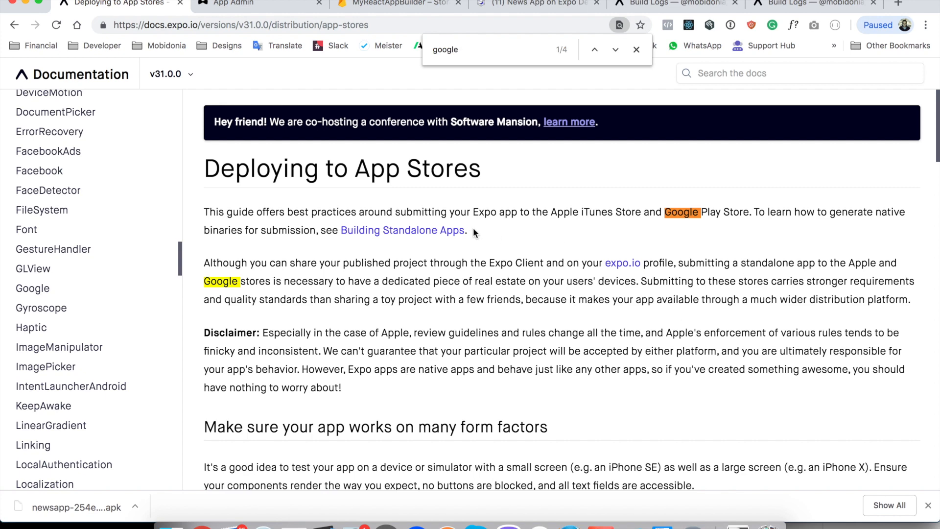
pyautogui.moveTo(358, 259)
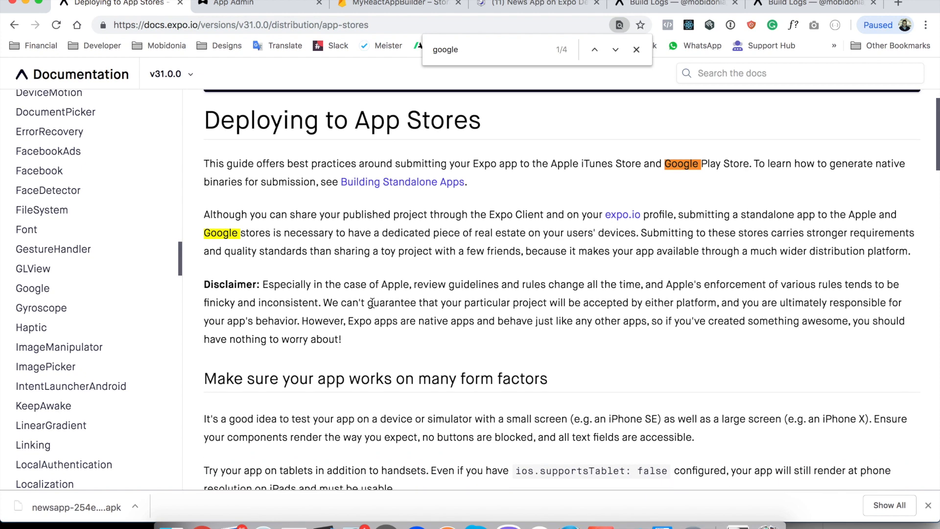
# Step: Step through the 'google' matches to reach the Privacy Policy advice
pyautogui.scroll(-3)
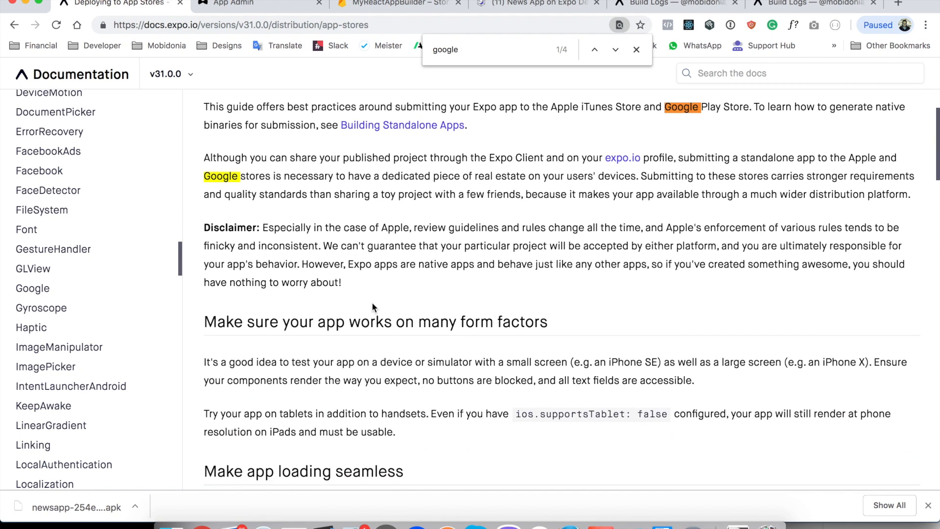
pyautogui.click(615, 49)
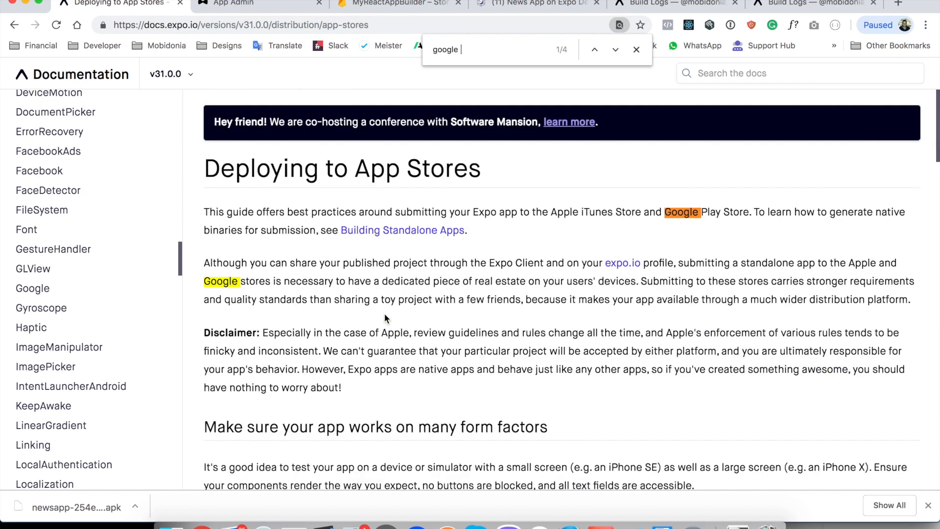
pyautogui.click(615, 49)
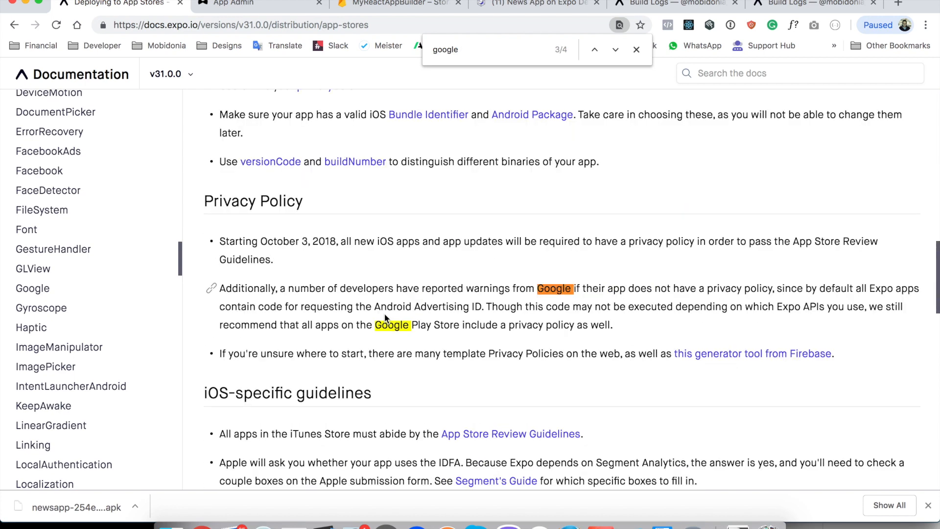
pyautogui.moveTo(421, 327)
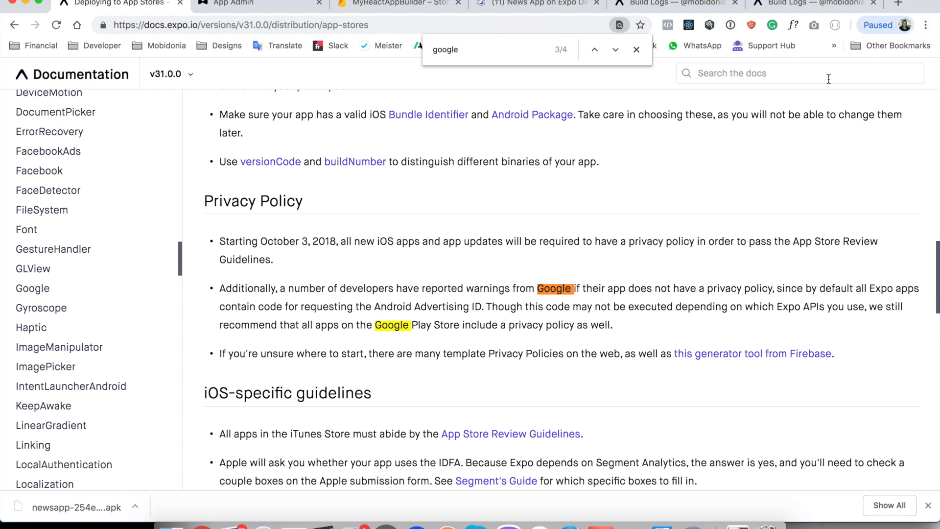
pyautogui.moveTo(823, 111)
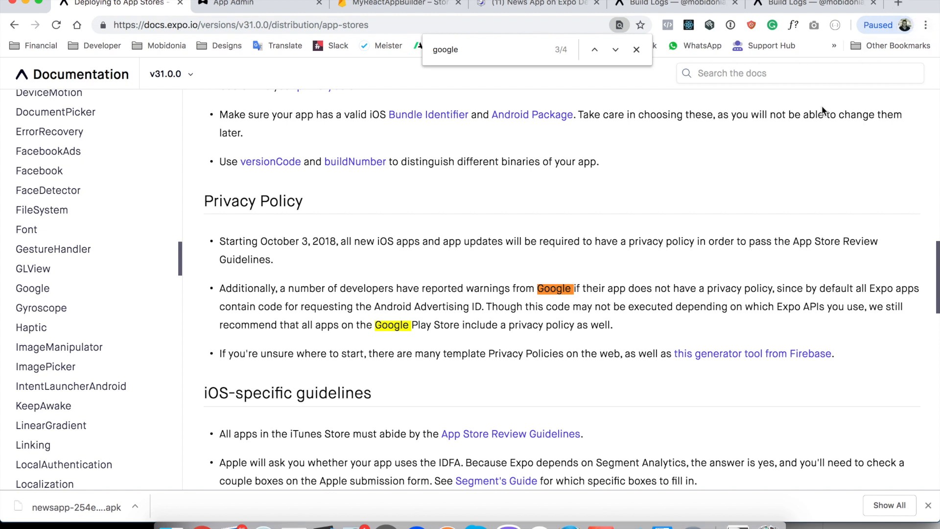
pyautogui.click(898, 4)
pyautogui.write('google pla')
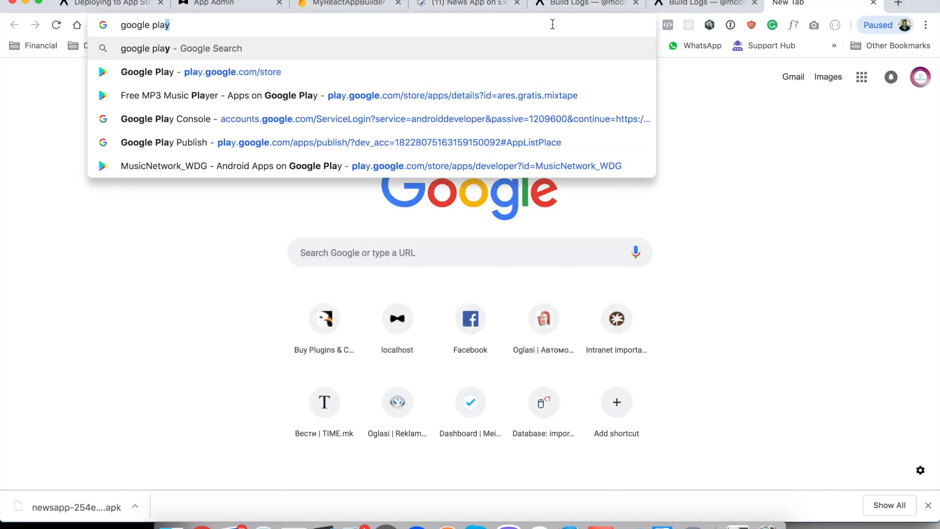
# Step: Enter 'google play console' in the new tab's address bar
pyautogui.write('console')
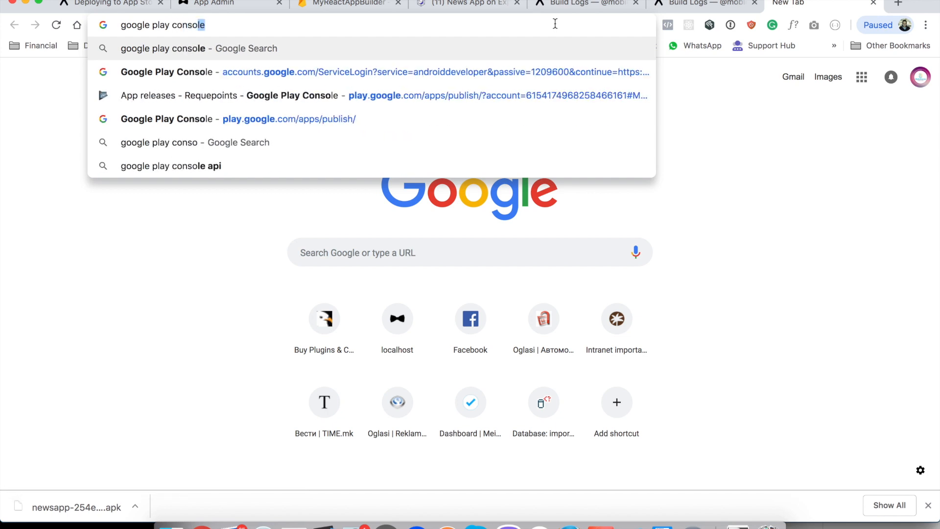
pyautogui.moveTo(751, 124)
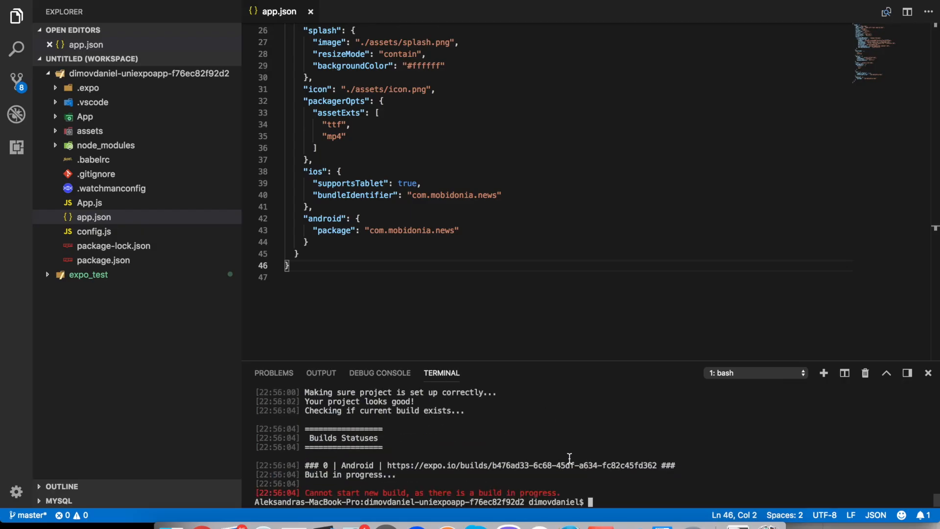
# Step: Clear the terminal and enter the 'expo build:ios' command, correcting the mistyped Android target
pyautogui.write('expo build:android')
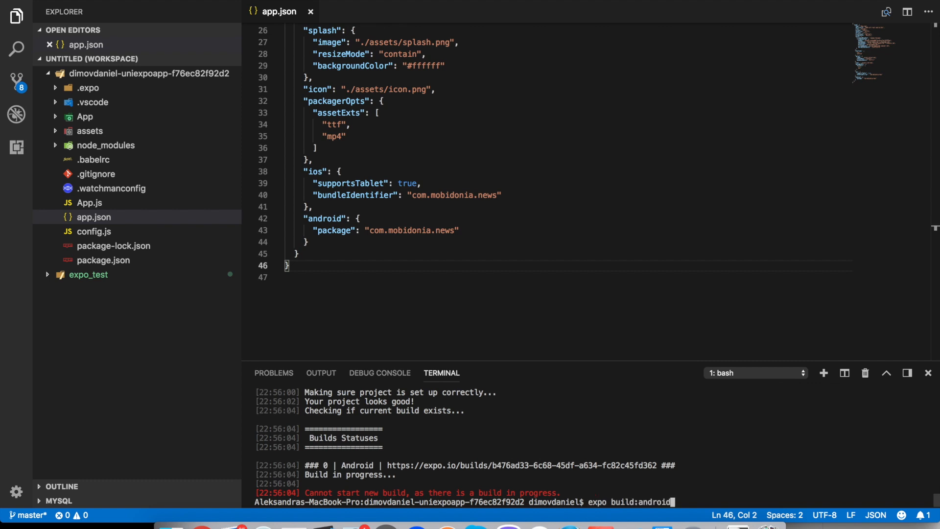
pyautogui.press('Backspace')
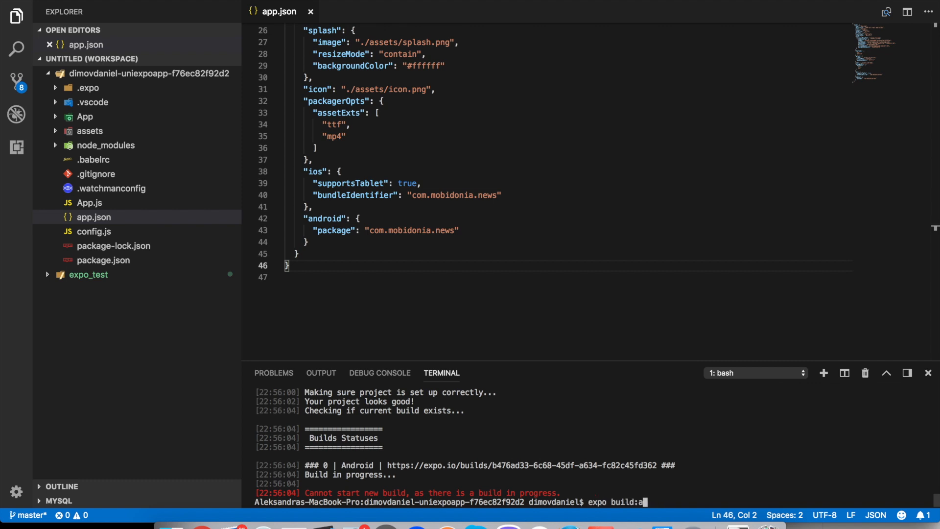
pyautogui.press('Backspace')
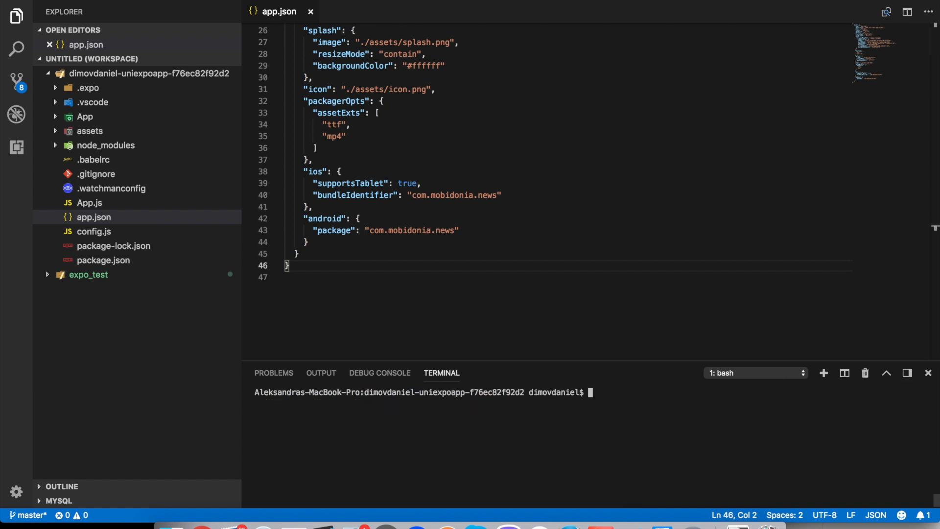
pyautogui.write('expo build:andro')
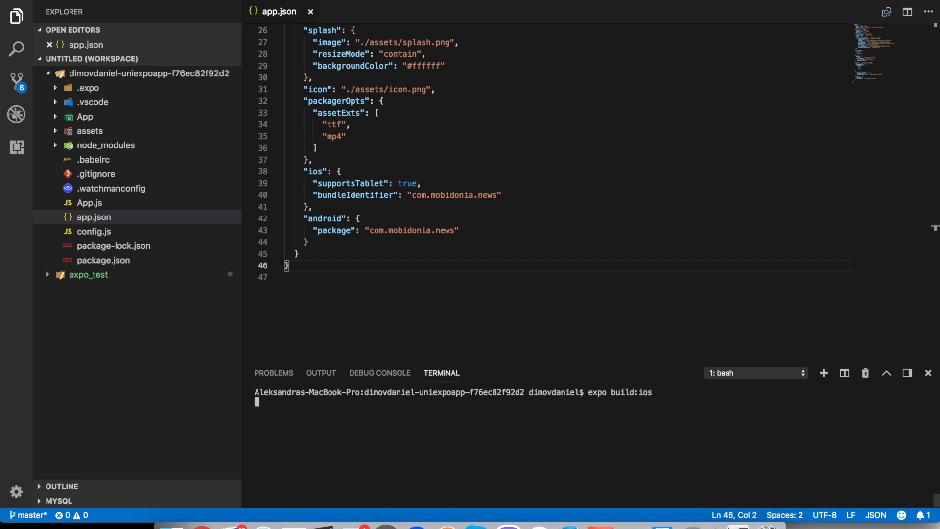
# Step: Run the iOS build and wait for the 'What's your Apple ID?' prompt
pyautogui.press('Return')
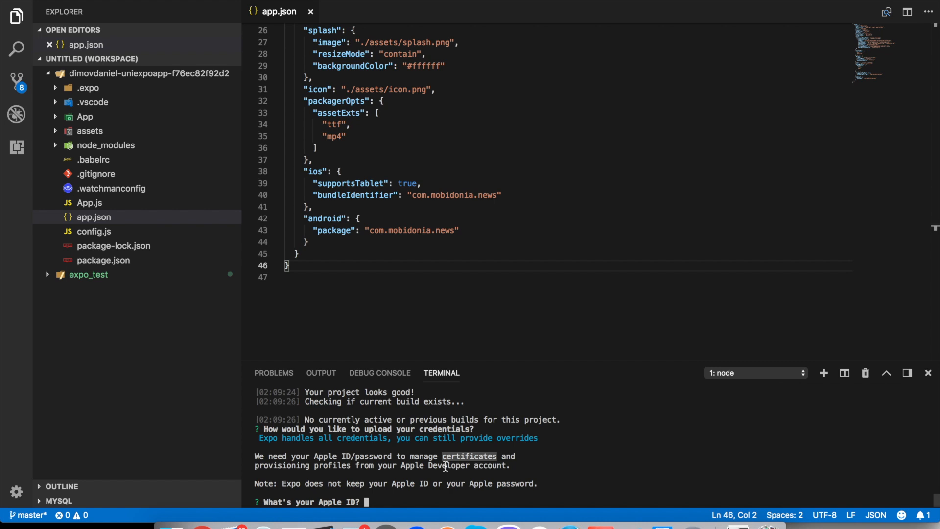
pyautogui.moveTo(378, 488)
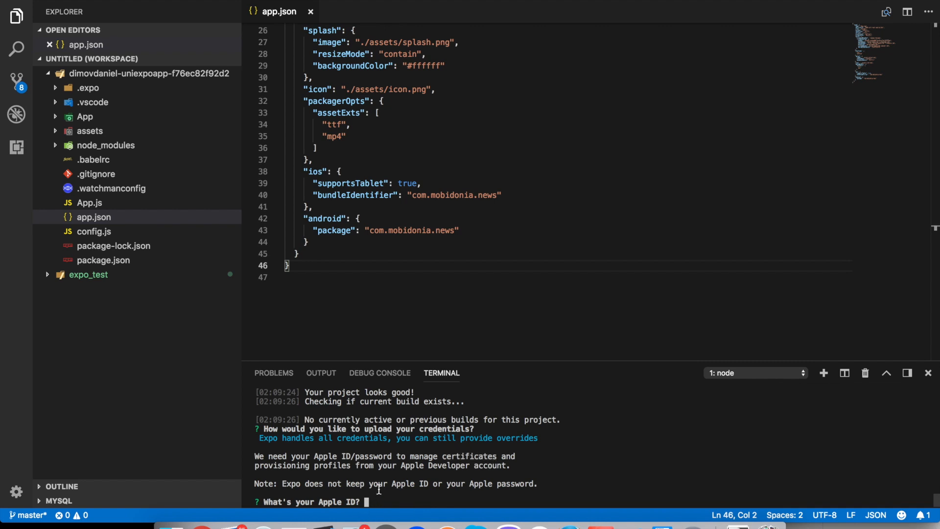
pyautogui.moveTo(380, 450)
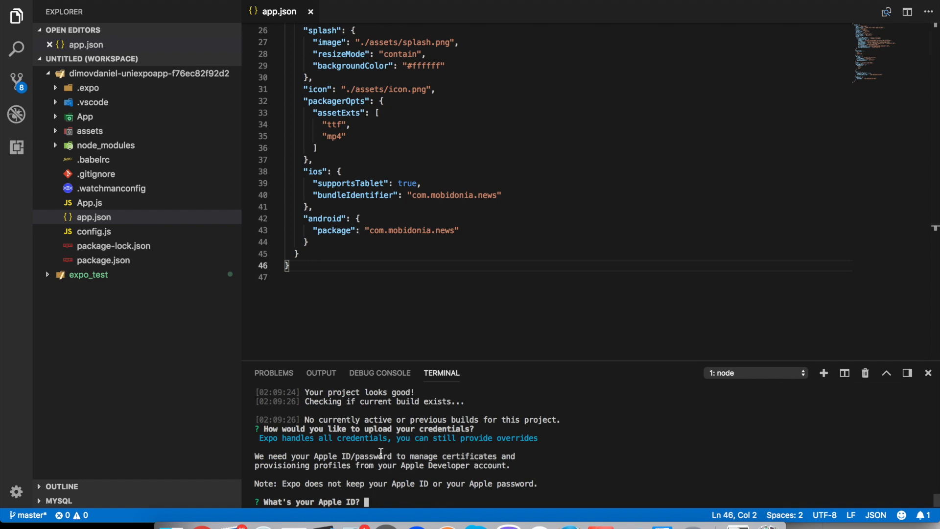
pyautogui.moveTo(587, 401)
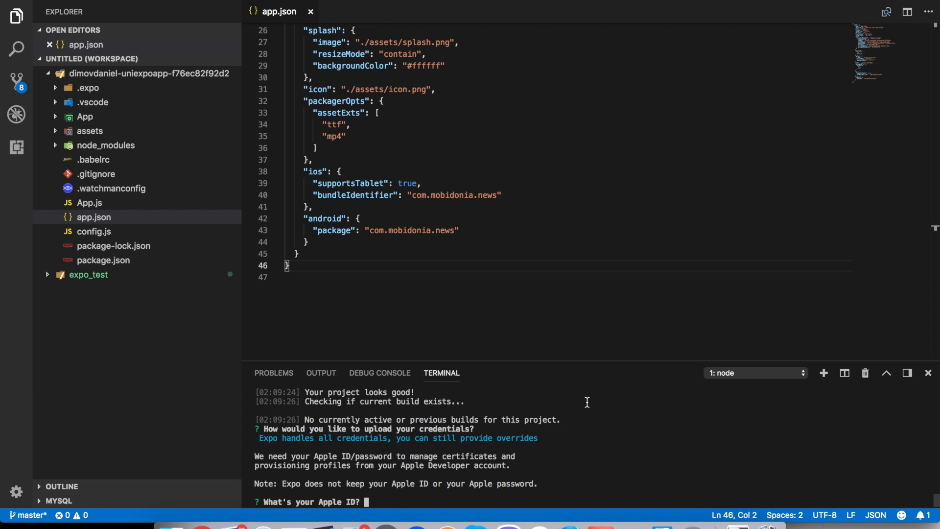
pyautogui.moveTo(464, 427)
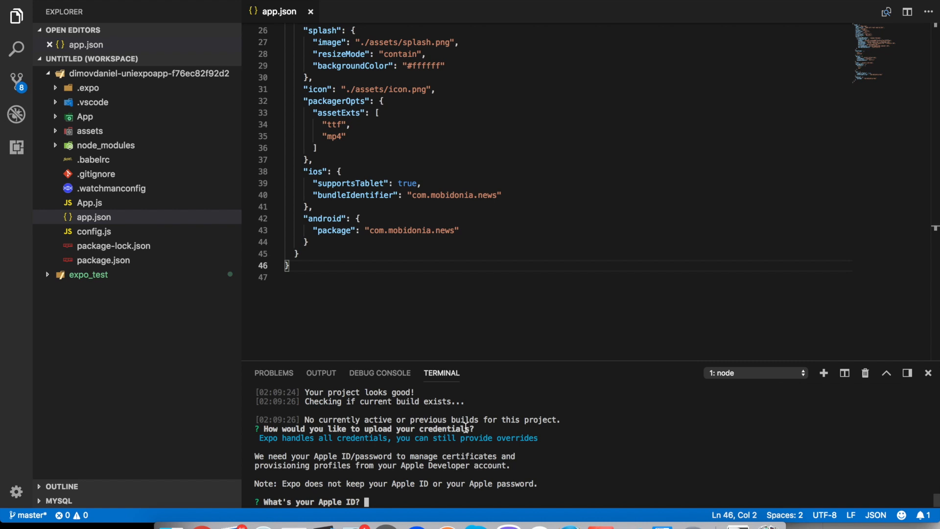
pyautogui.moveTo(354, 472)
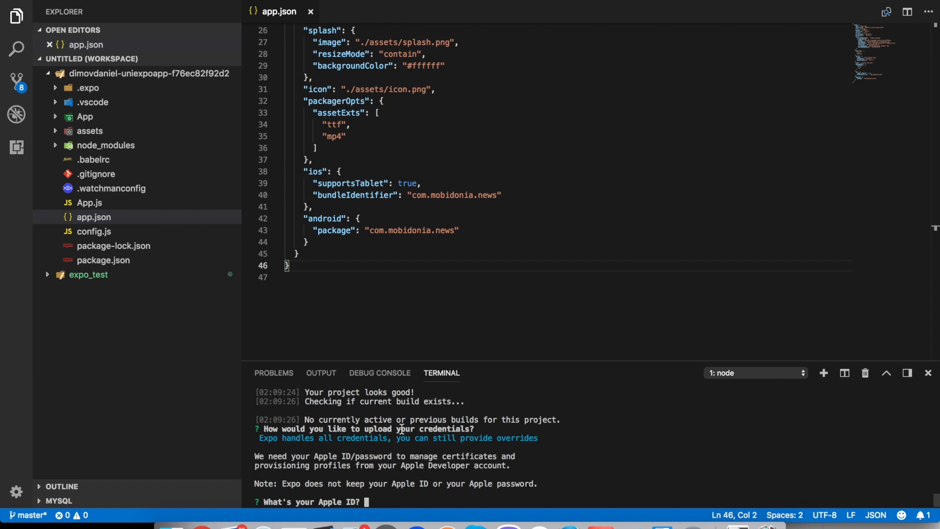
pyautogui.moveTo(391, 300)
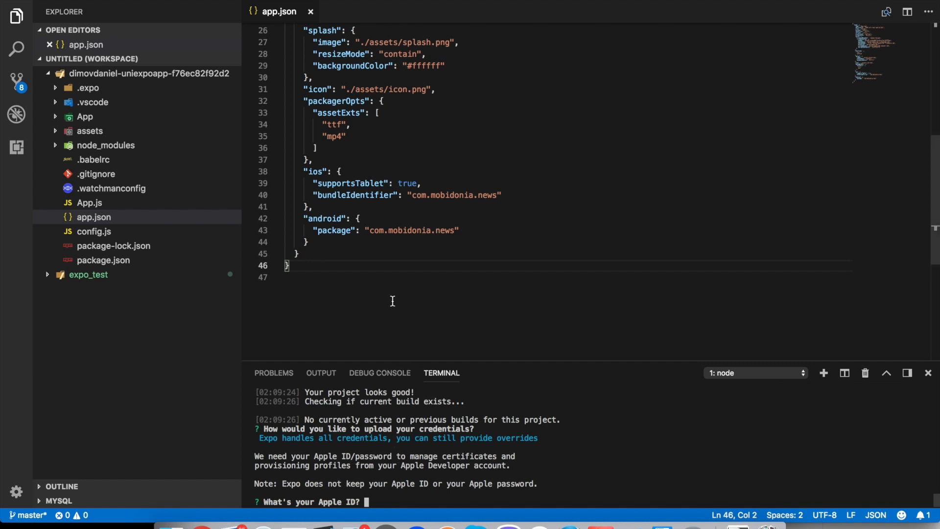
pyautogui.moveTo(346, 232)
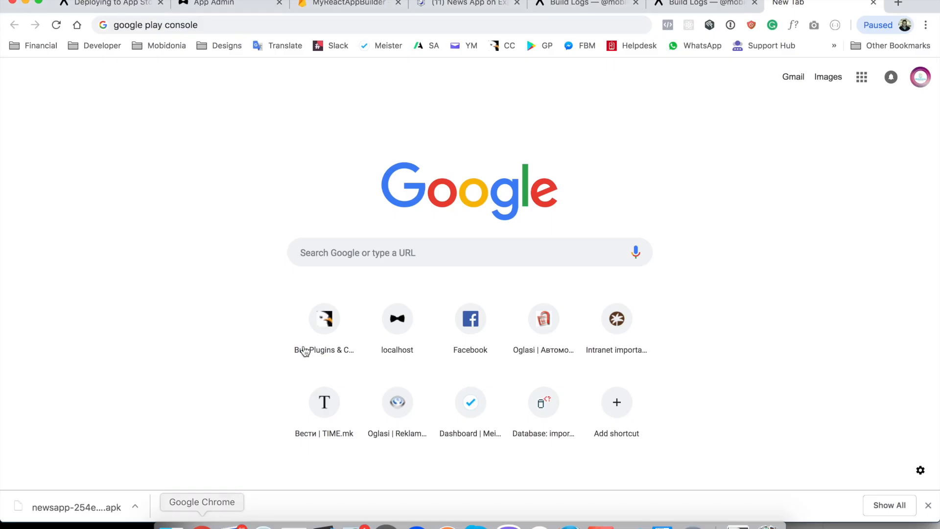
# Step: Return to the App Admin tab showing Produce your app at Step 3 Set Icon
pyautogui.click(344, 3)
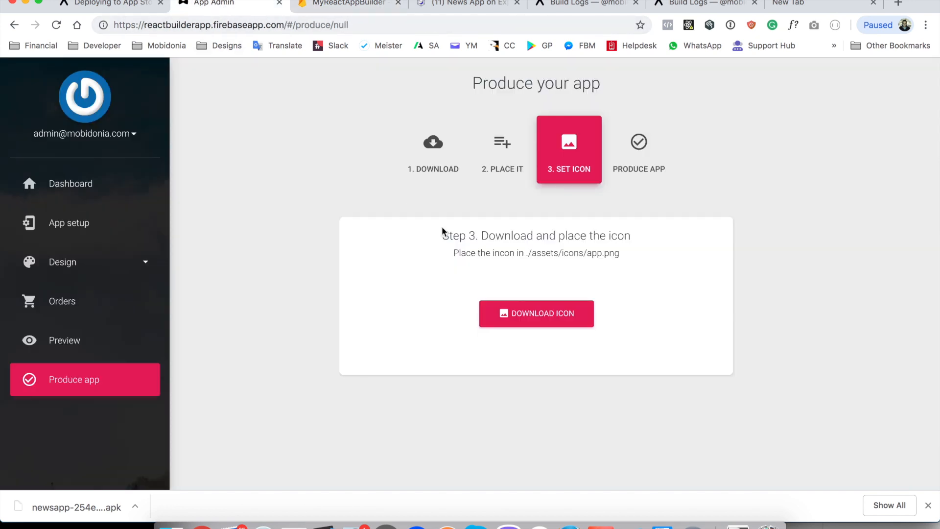
pyautogui.moveTo(512, 235)
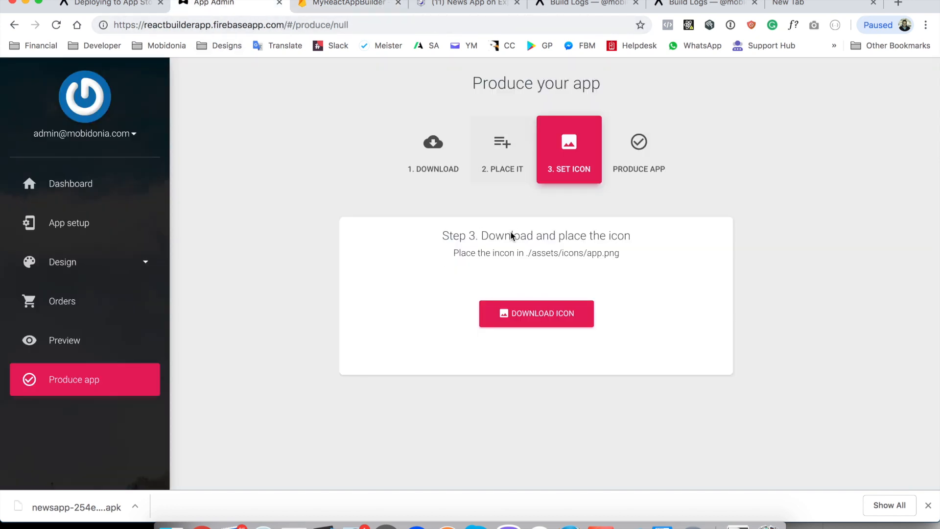
pyautogui.moveTo(142, 371)
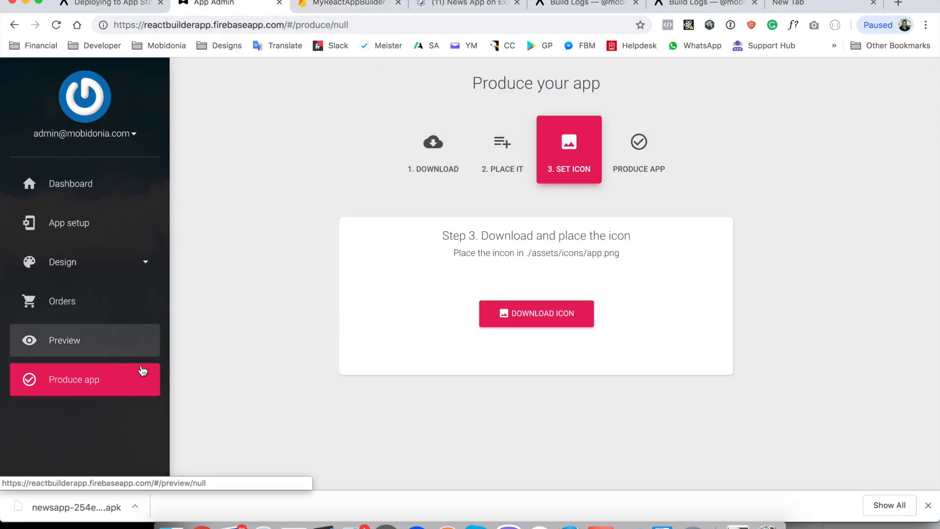
pyautogui.moveTo(558, 210)
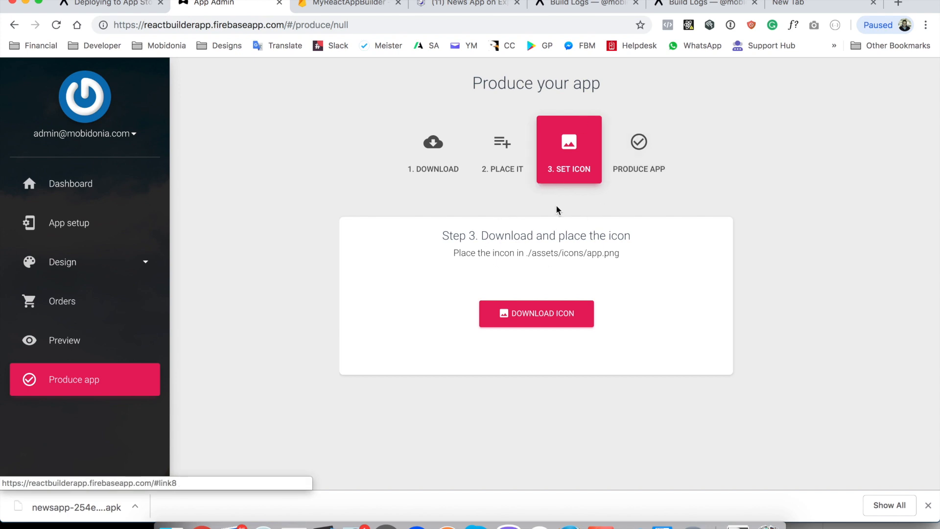
pyautogui.moveTo(570, 225)
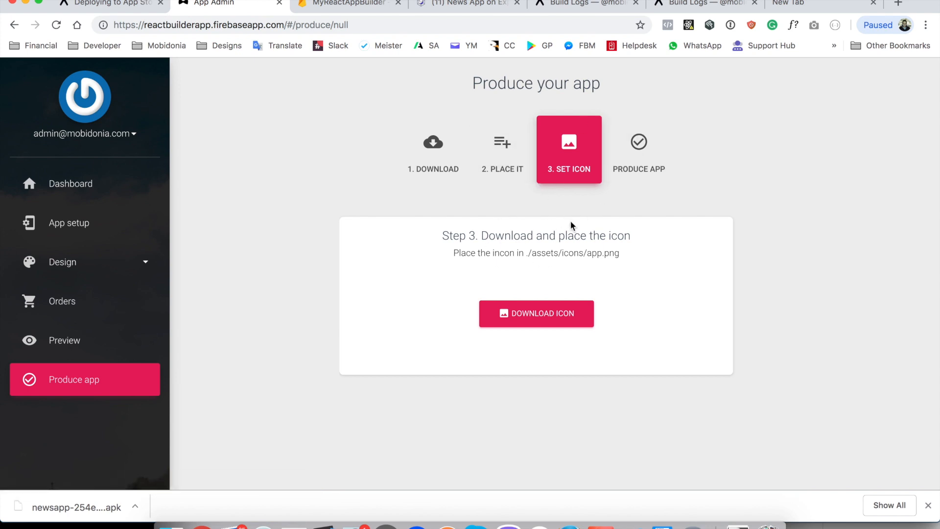